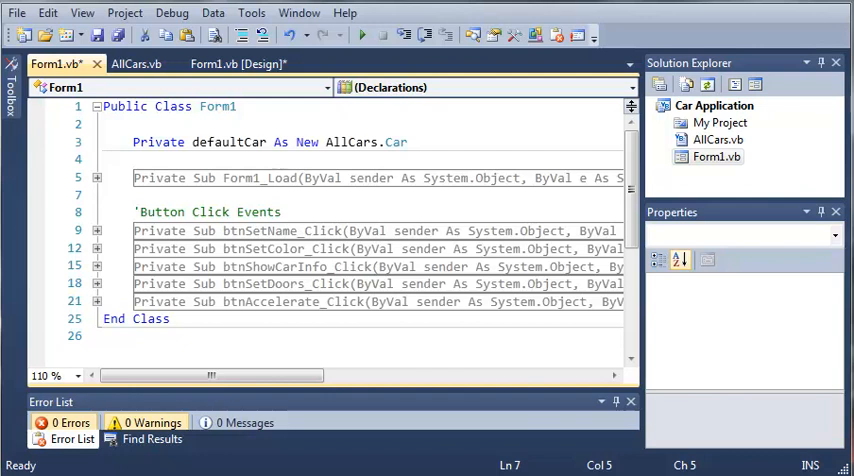
- Go to AllCars.vb and add blank lines after End Class, before End Namespace
{"action": "left_click", "coordinate": [137, 63]}
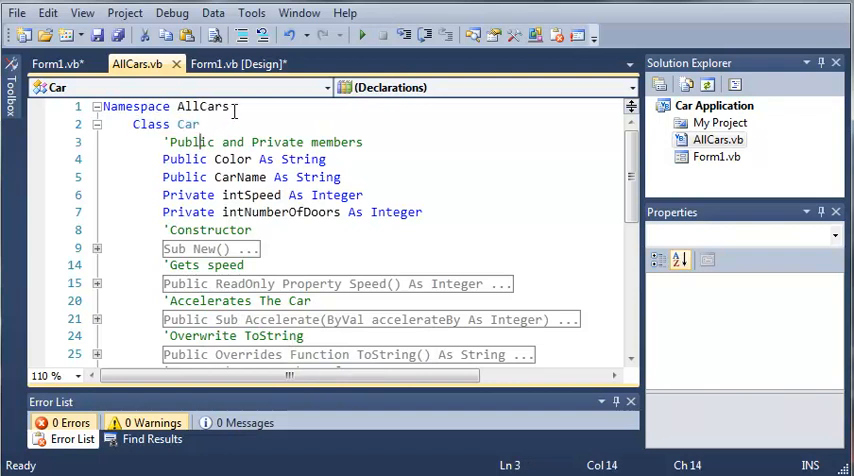
{"action": "scroll", "scroll_direction": "down", "scroll_amount": 3}
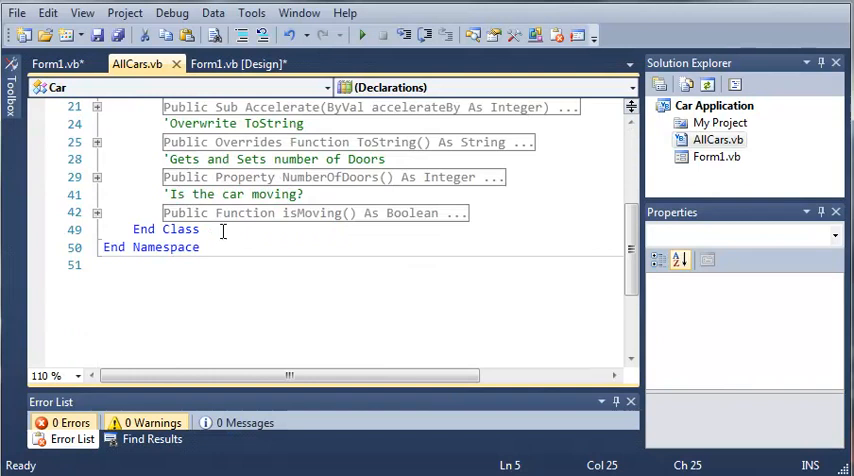
{"action": "scroll", "scroll_direction": "up", "scroll_amount": 3}
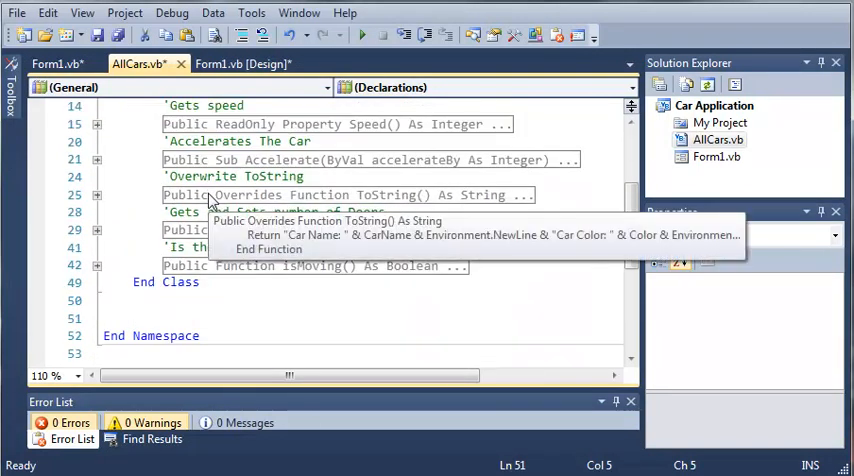
- Declare an empty Class SportsCar after the Car class inside the AllCars namespace
{"action": "type", "text": "Class S"}
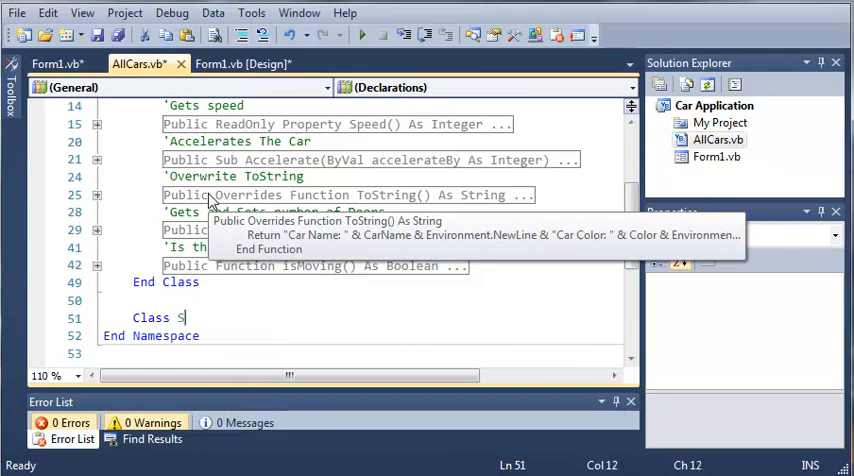
{"action": "type", "text": "portsCar"}
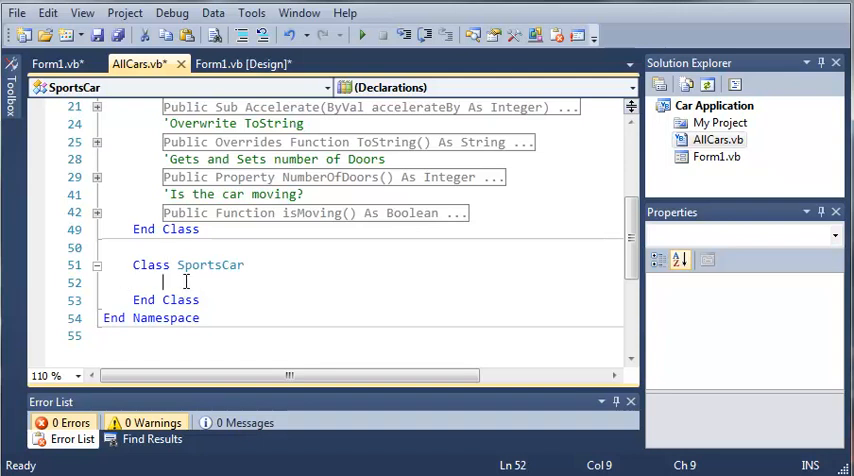
{"action": "scroll", "scroll_direction": "up", "scroll_amount": 3}
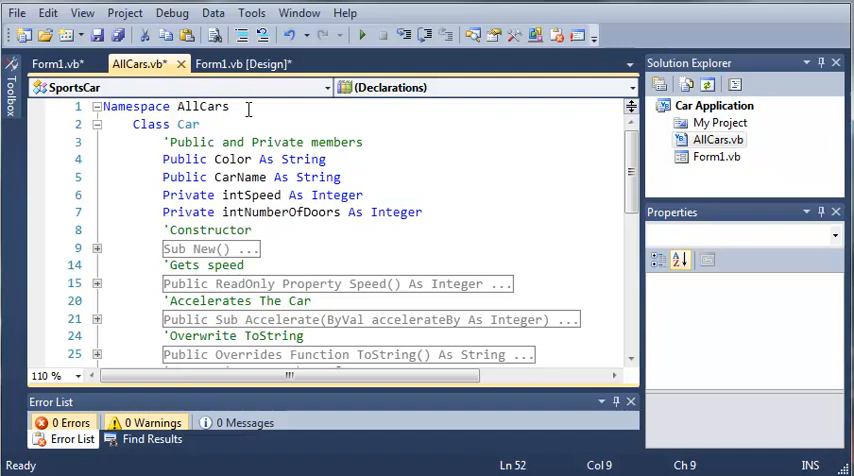
{"action": "scroll", "scroll_direction": "down", "scroll_amount": 3}
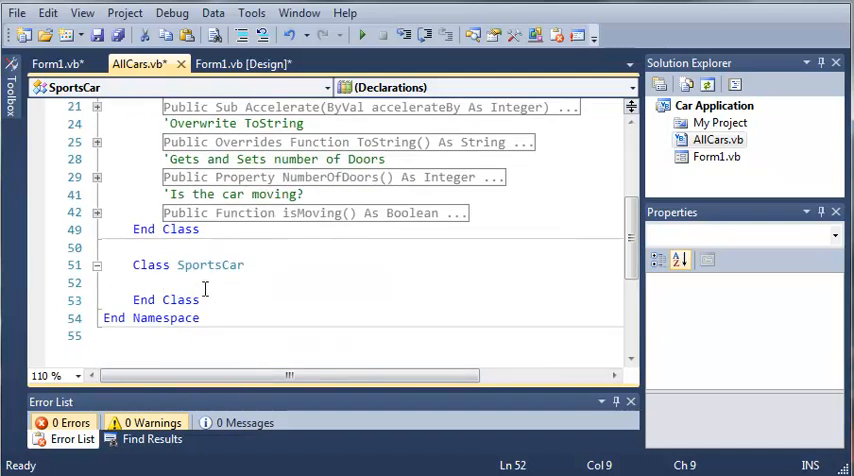
{"action": "scroll", "scroll_direction": "up", "scroll_amount": 3}
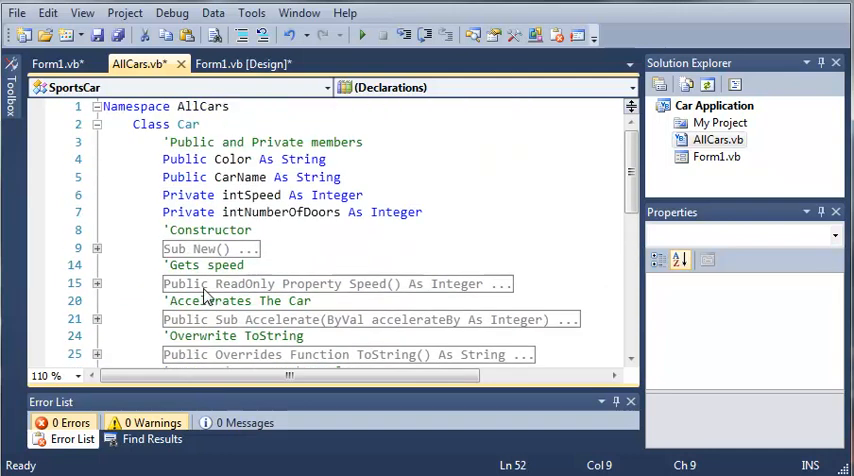
{"action": "scroll", "scroll_direction": "down", "scroll_amount": 3}
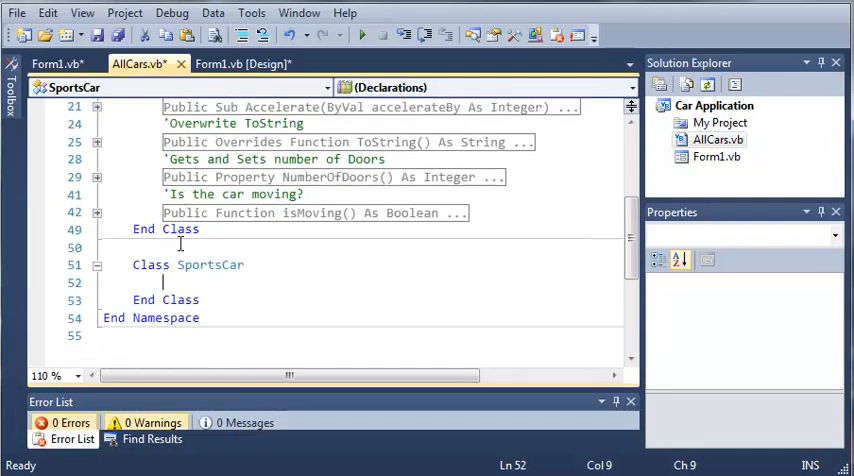
- Add 'Inherits Car' as the first line of the SportsCar class
{"action": "type", "text": "Inherits"}
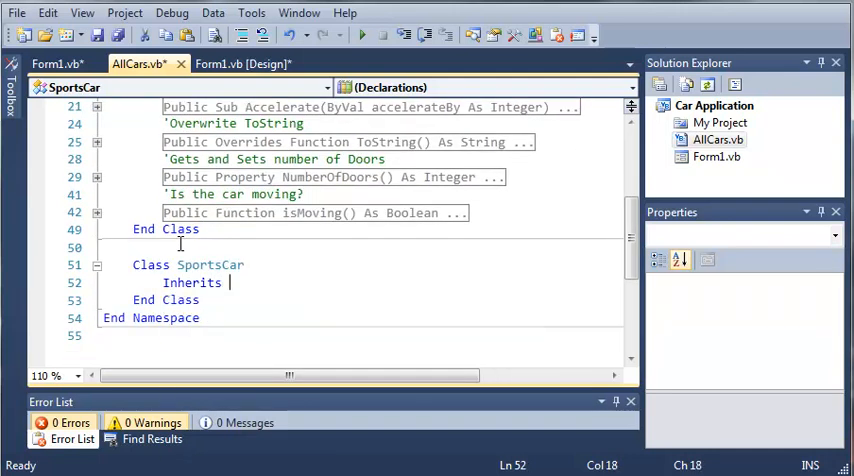
{"action": "type", "text": "Car"}
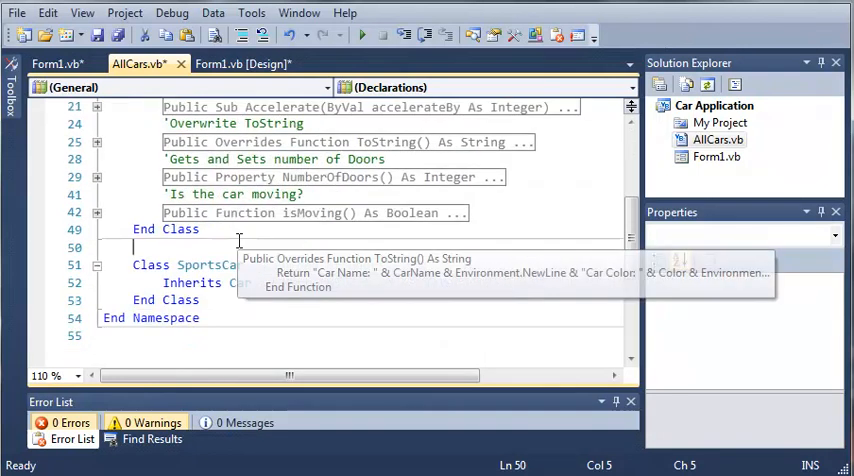
{"action": "left_click", "coordinate": [253, 283]}
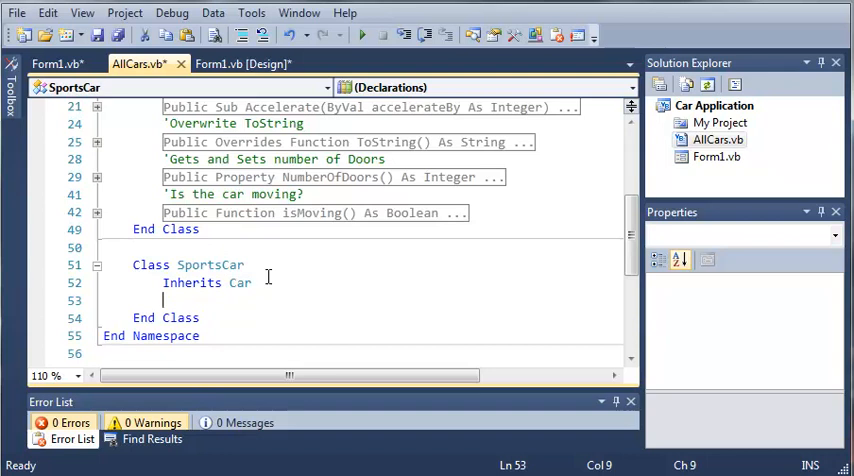
{"action": "scroll", "scroll_direction": "up", "scroll_amount": 3}
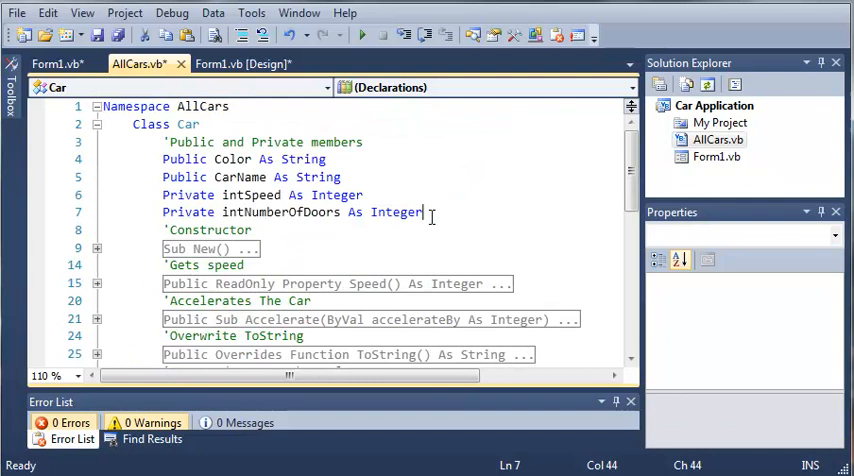
- Begin declaring a private Integer weight field inside SportsCar
{"action": "type", "text": "Private wei"}
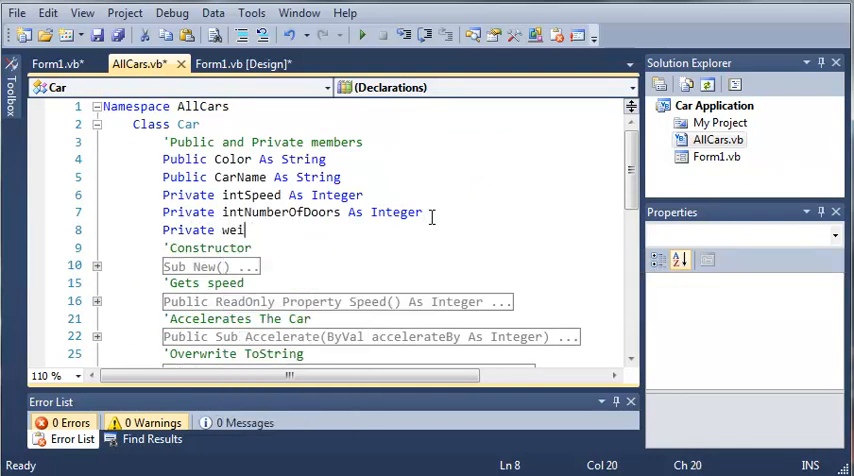
{"action": "type", "text": "ght"}
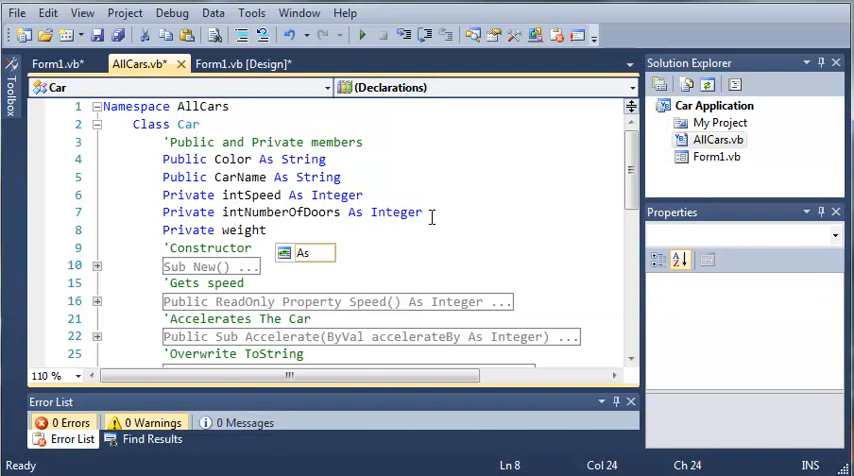
{"action": "type", "text": "As D"}
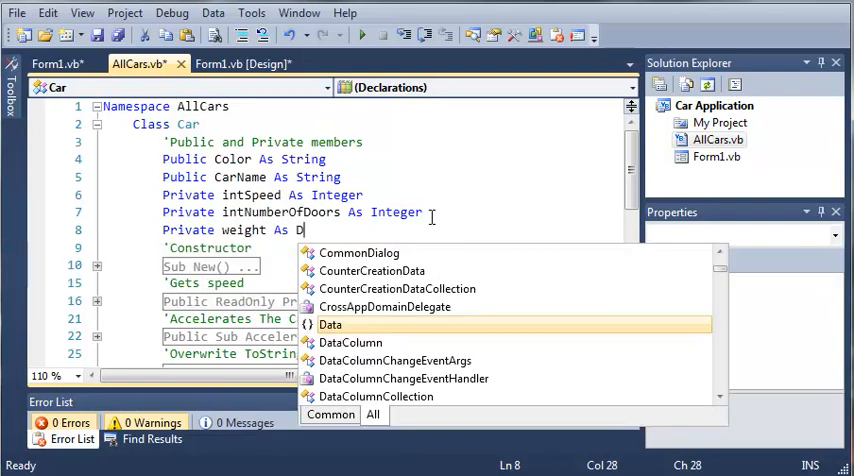
{"action": "type", "text": "integ"}
{"action": "type", "text": "Inherits Car"}
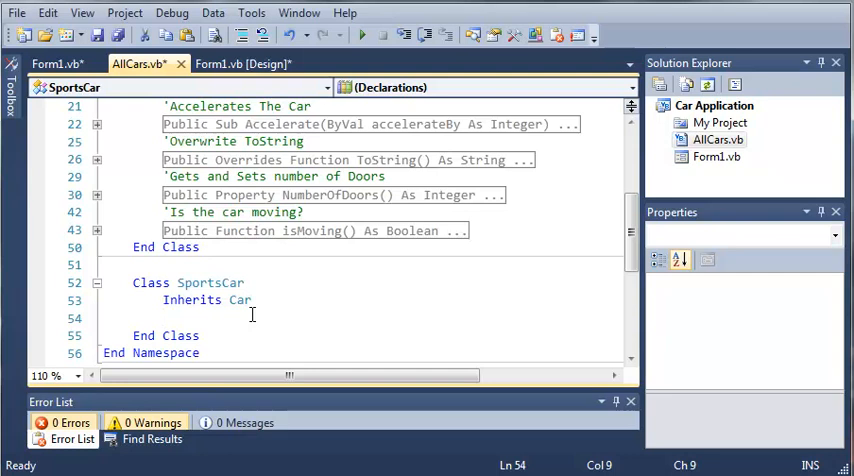
{"action": "scroll", "scroll_direction": "up", "scroll_amount": 3}
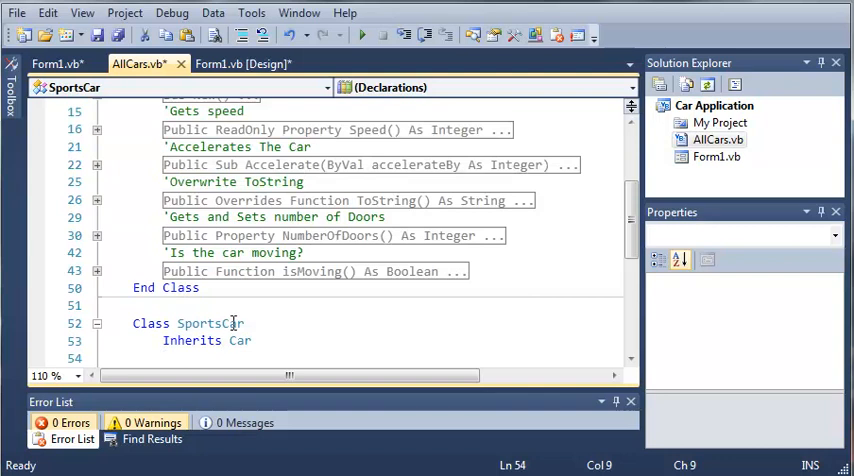
- Finish the line as 'Private weight As Integer' below Inherits Car and review the class
{"action": "type", "text": "Private"}
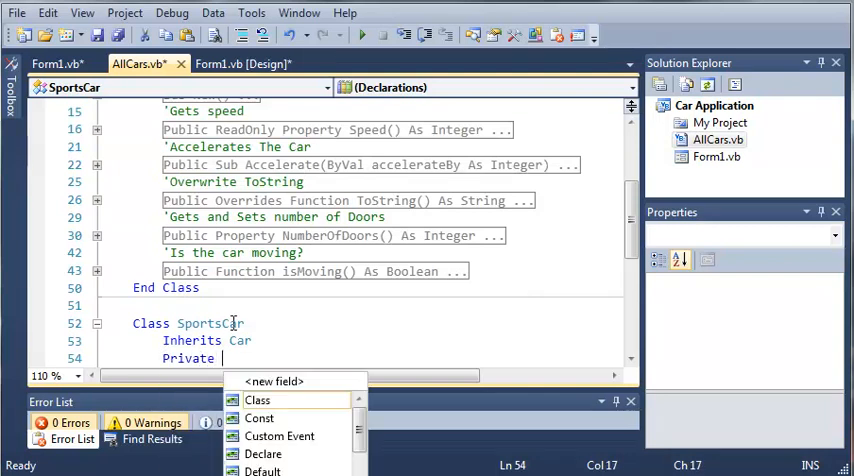
{"action": "type", "text": "W"}
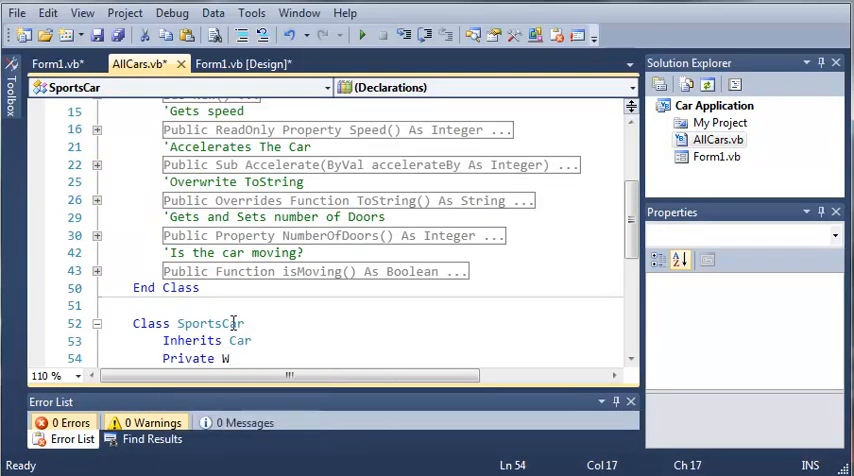
{"action": "type", "text": "eight As Integer"}
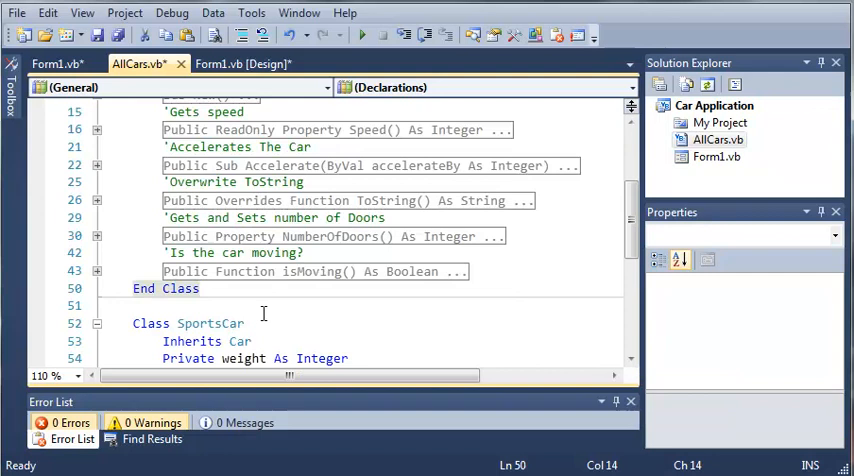
{"action": "scroll", "scroll_direction": "down", "scroll_amount": 3}
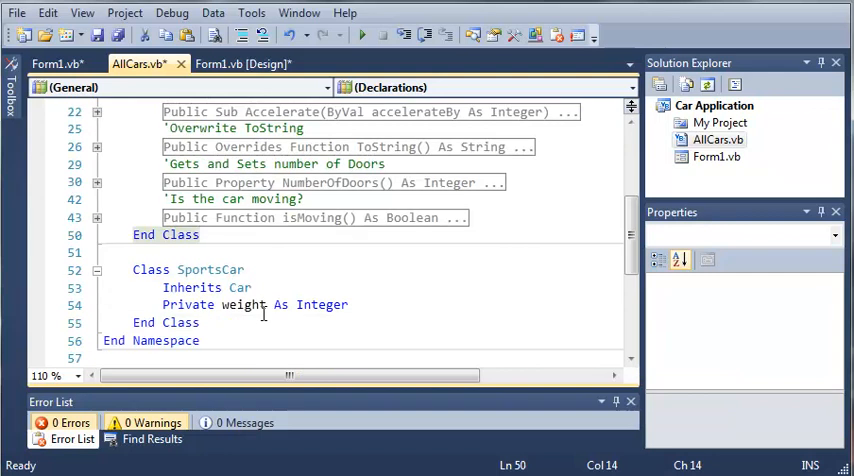
{"action": "scroll", "scroll_direction": "up", "scroll_amount": 3}
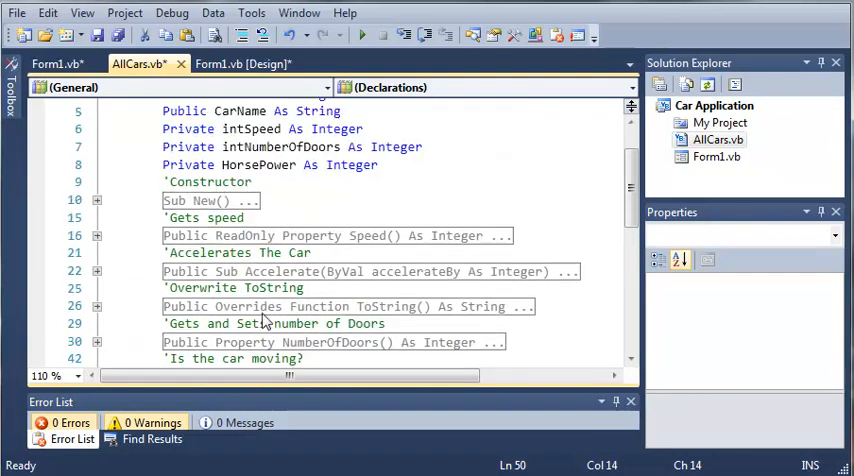
{"action": "scroll", "scroll_direction": "down", "scroll_amount": 3}
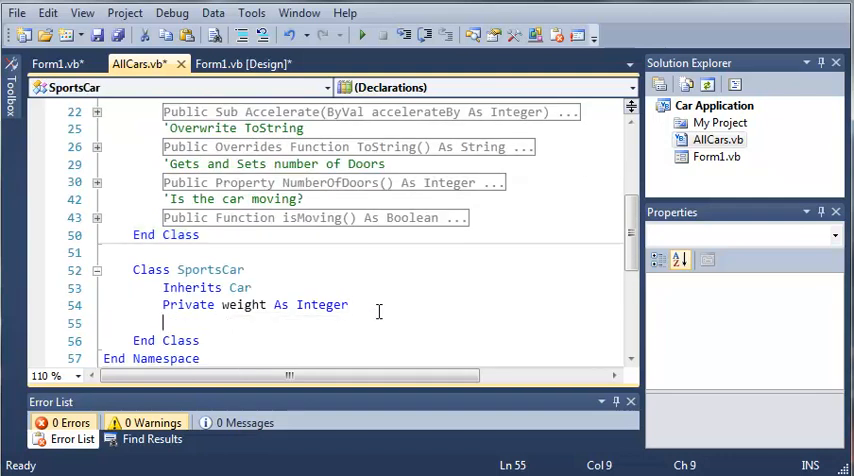
{"action": "scroll", "scroll_direction": "up", "scroll_amount": 3}
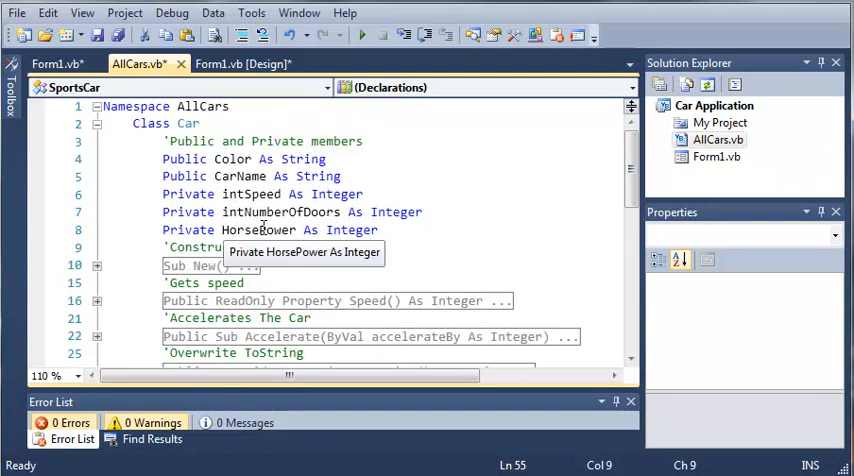
{"action": "scroll", "scroll_direction": "down", "scroll_amount": 3}
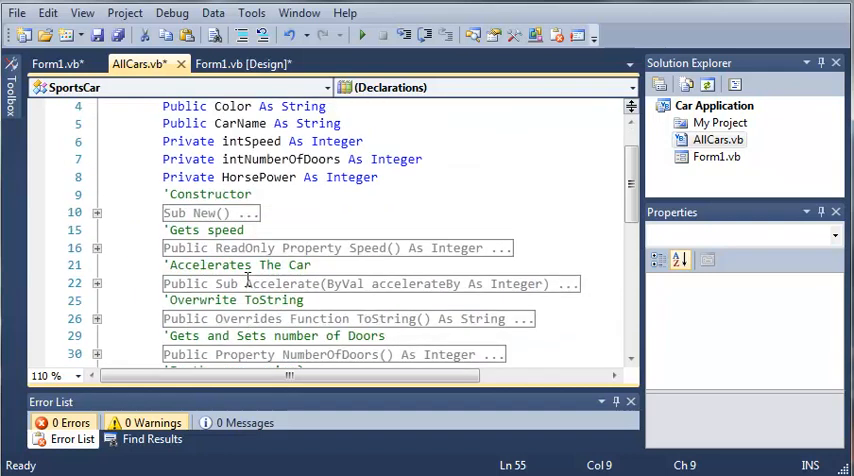
{"action": "scroll", "scroll_direction": "up", "scroll_amount": 3}
{"action": "type", "text": "Private weight As Integer"}
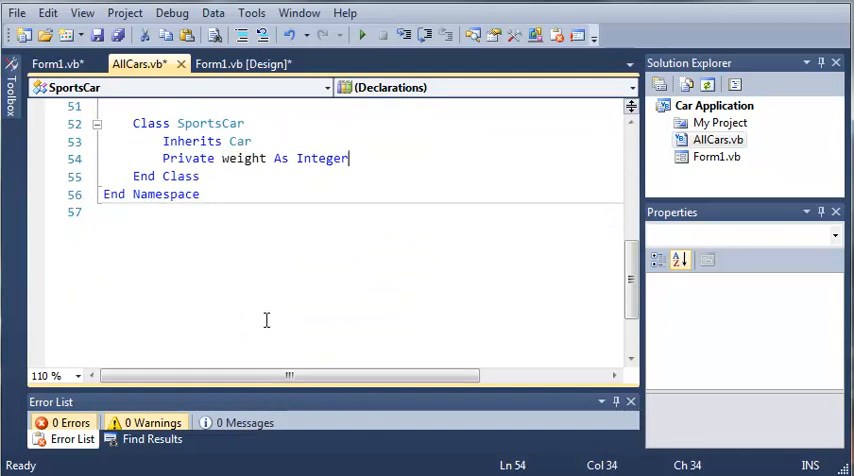
- In Form1.vb declare 'Private defaultSportsCar As New AllCars.SportsCar' below the defaultCar field
{"action": "left_click", "coordinate": [57, 63]}
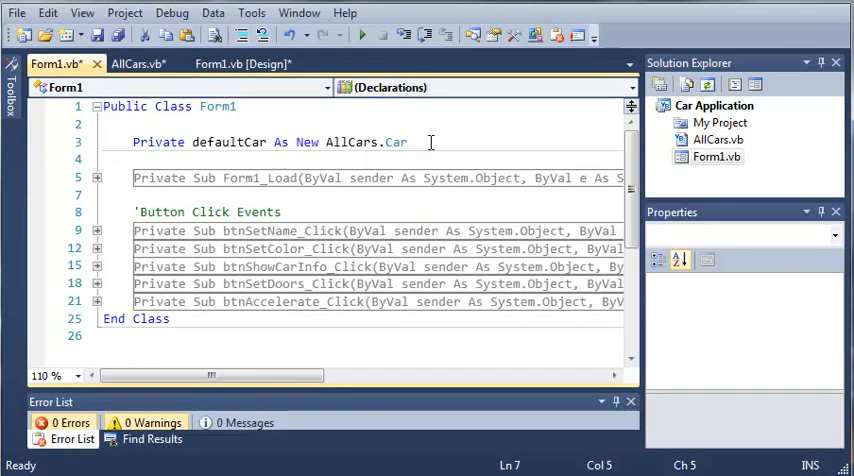
{"action": "key", "text": "enter"}
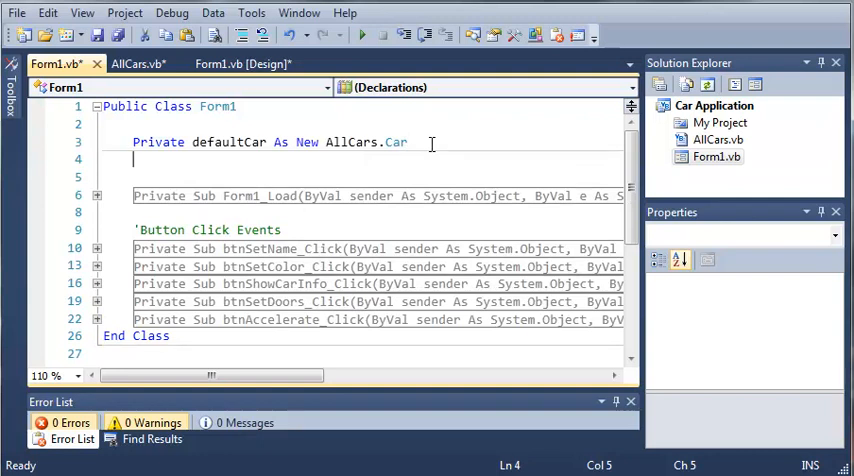
{"action": "type", "text": "Private"}
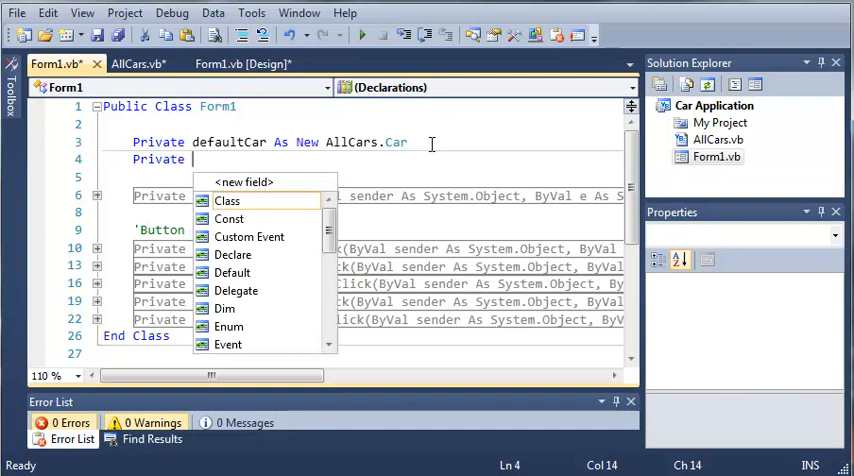
{"action": "type", "text": "defaultSportsCar As"}
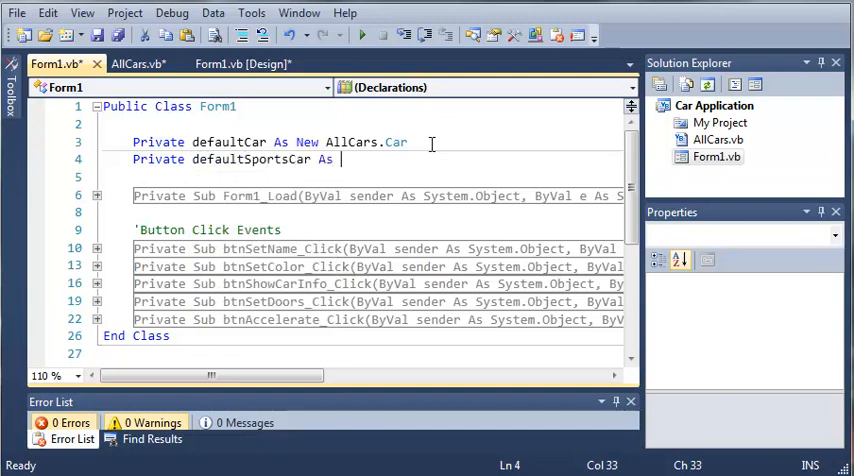
{"action": "type", "text": "All"}
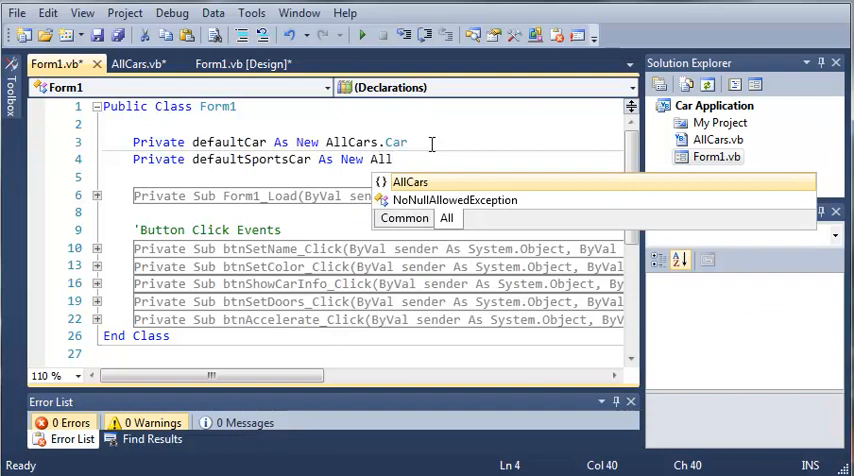
{"action": "type", "text": ".Sp"}
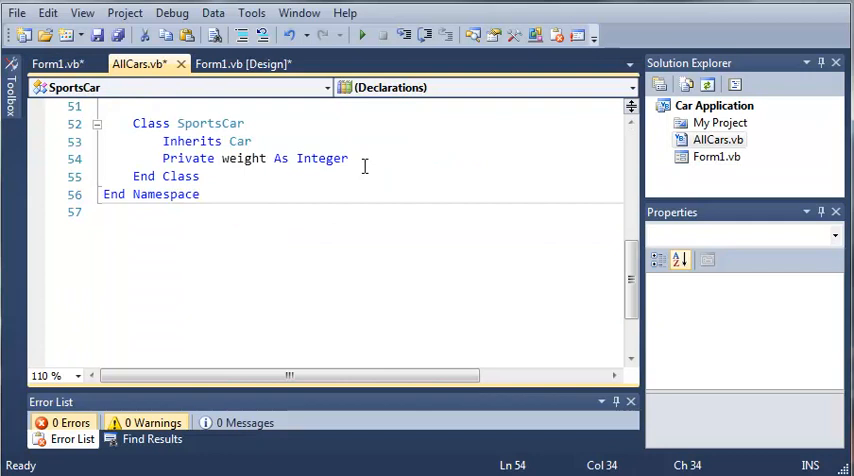
- Start a Public Sub getSportsInfo() below the weight field in SportsCar
{"action": "scroll", "scroll_direction": "up", "scroll_amount": 3}
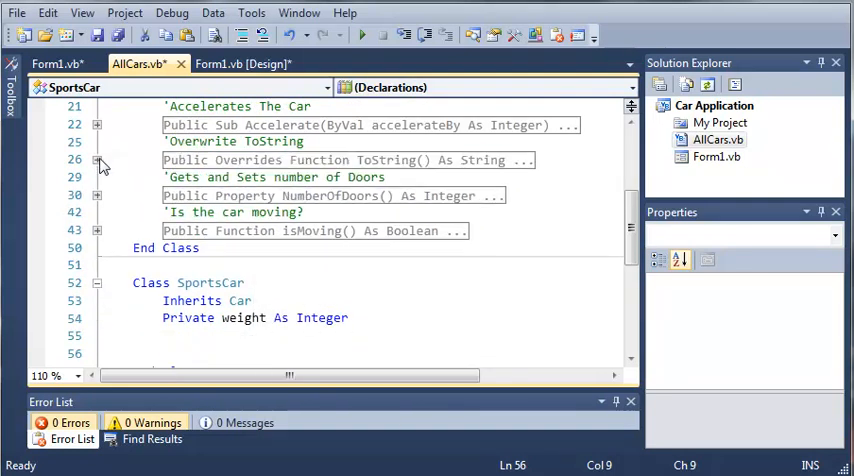
{"action": "left_click", "coordinate": [97, 159]}
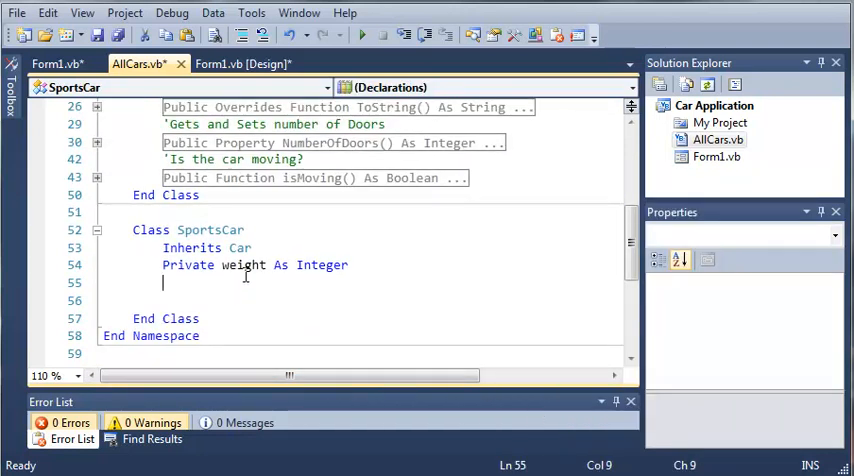
{"action": "type", "text": "Public"}
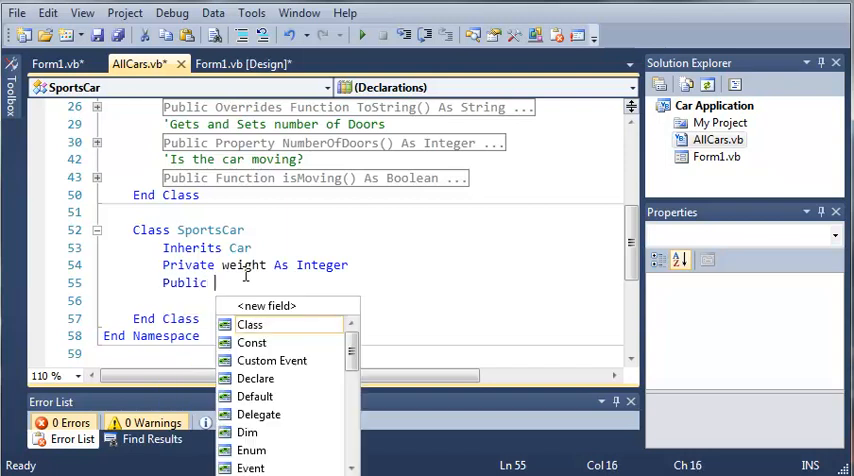
{"action": "mouse_move", "coordinate": [250, 324]}
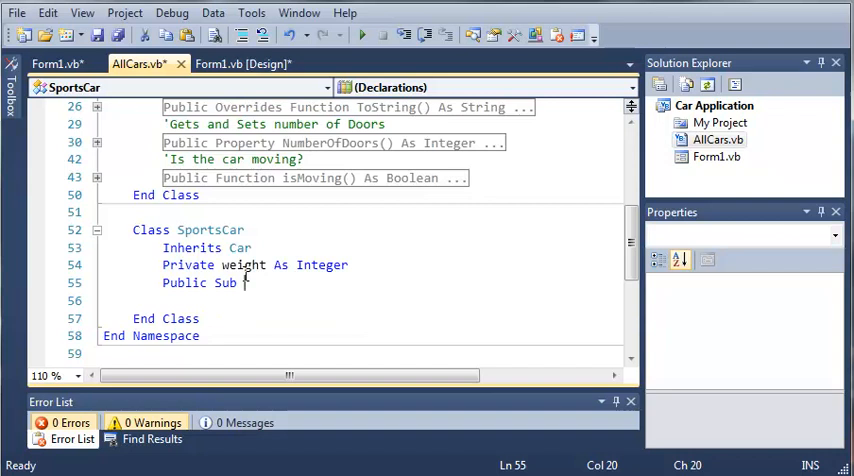
{"action": "type", "text": "getSports"}
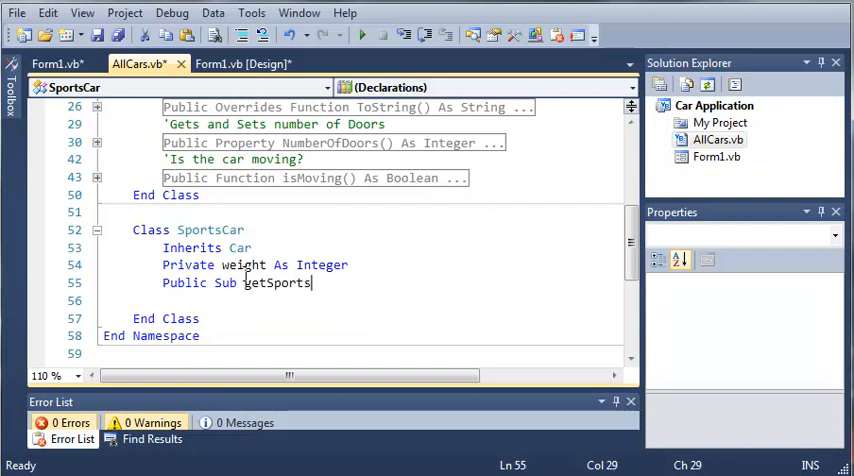
{"action": "type", "text": "Info()"}
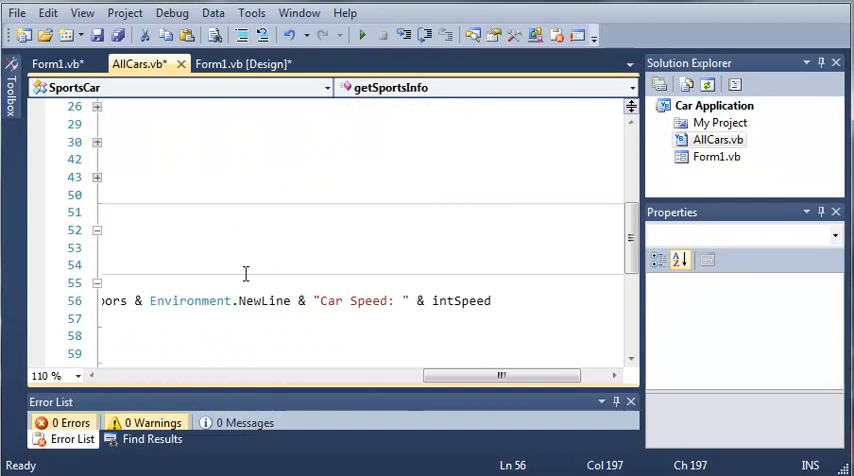
- Add a Return line concatenating CarName, color, doors, intSpeed and a "HorsePower: " label
{"action": "left_click_drag", "start_coordinate": [500, 375], "coordinate": [260, 375]}
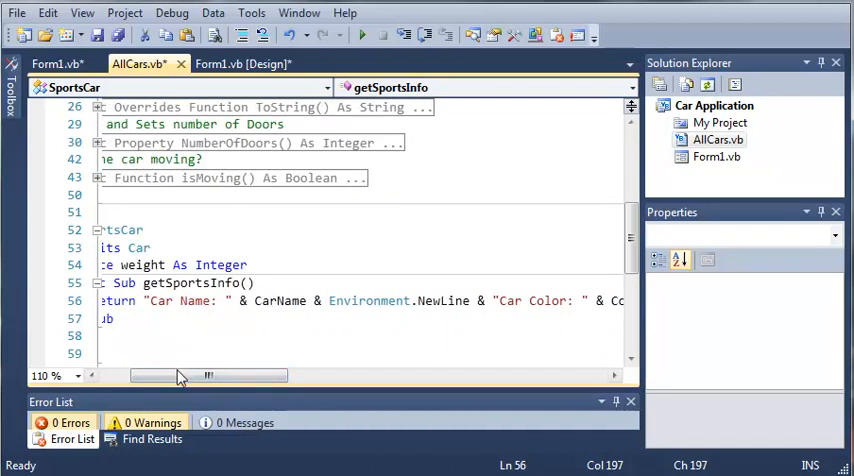
{"action": "left_click_drag", "start_coordinate": [175, 375], "coordinate": [335, 375]}
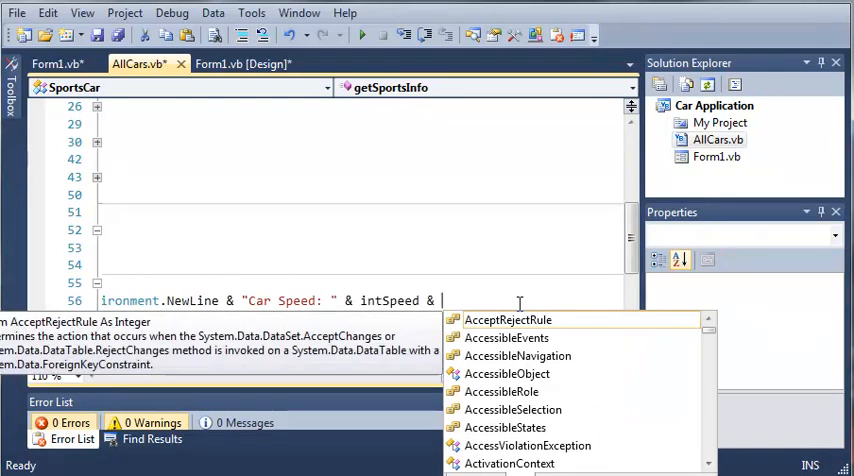
{"action": "type", "text": "\"HorsePower:"}
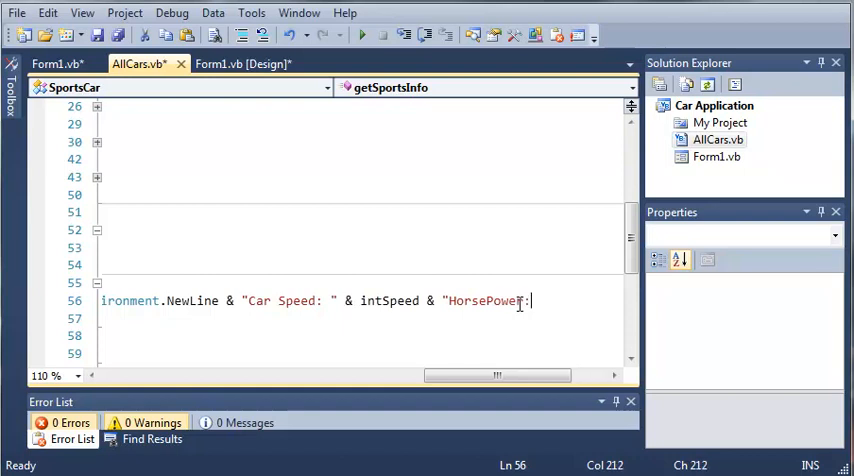
{"action": "type", "text": "&"}
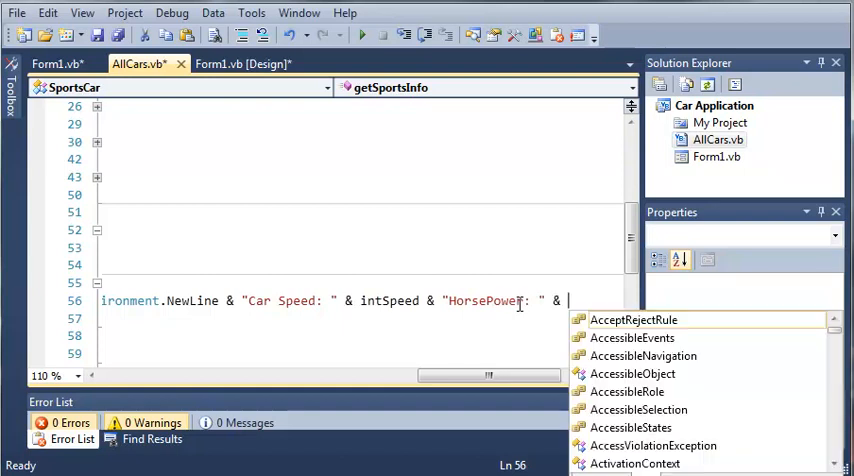
{"action": "type", "text": "hor"}
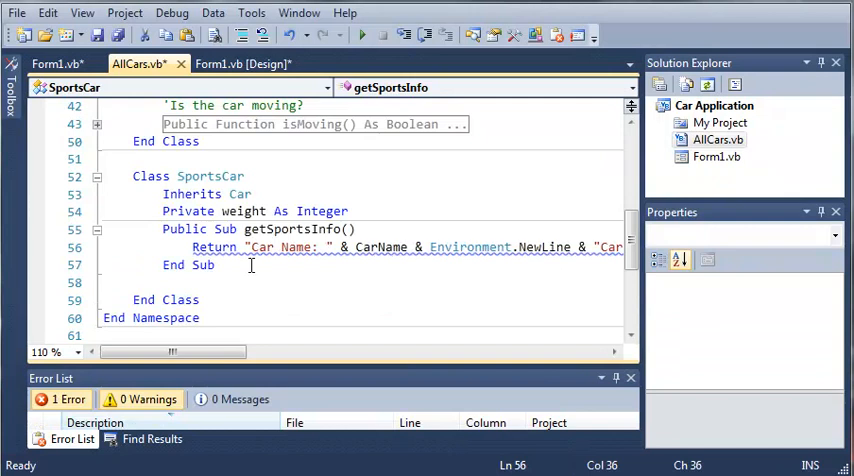
- Change getSportsInfo from a Sub into a Function returning As String
{"action": "double_click", "coordinate": [226, 229]}
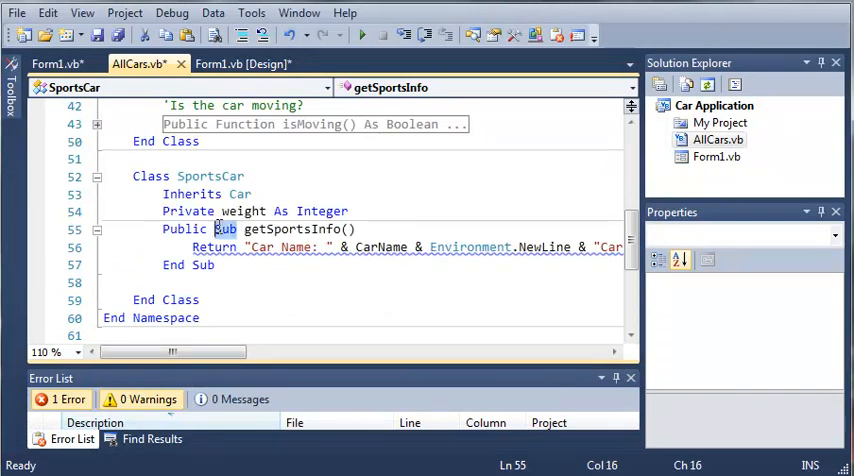
{"action": "type", "text": "Function"}
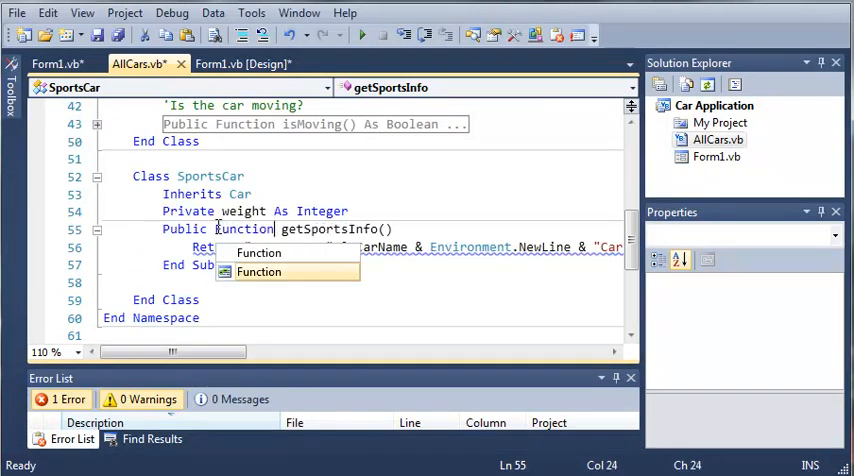
{"action": "type", "text": ") As String"}
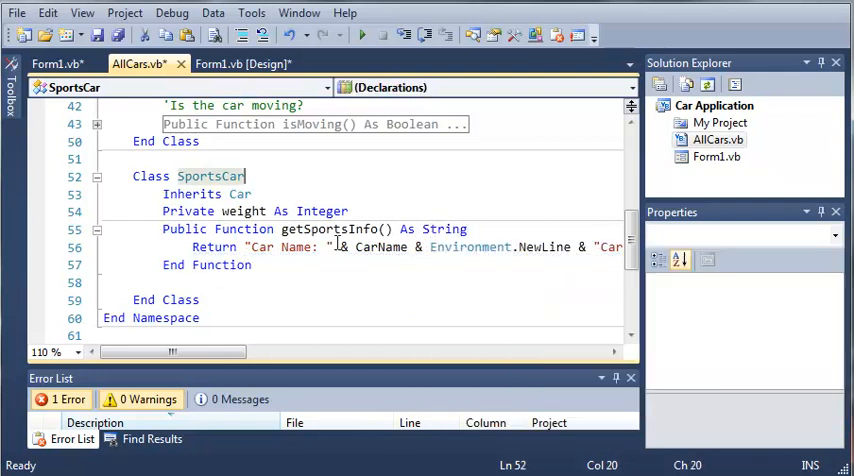
{"action": "scroll", "scroll_direction": "right", "scroll_amount": 3}
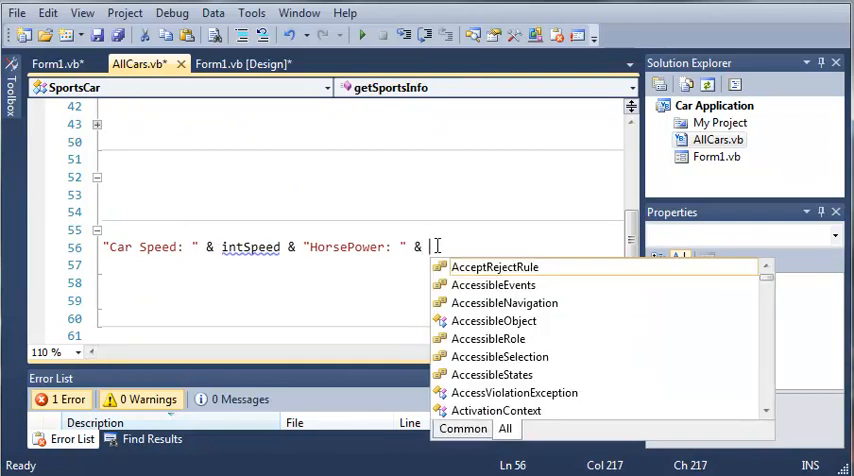
- Append & HorsePower & "Weight: " & weight to the returned string
{"action": "type", "text": "HorsePower"}
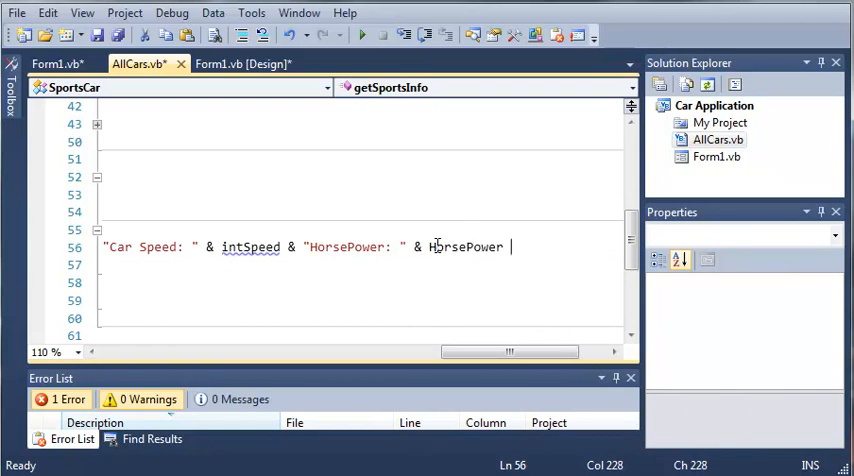
{"action": "type", "text": "& \"Weight: \" &"}
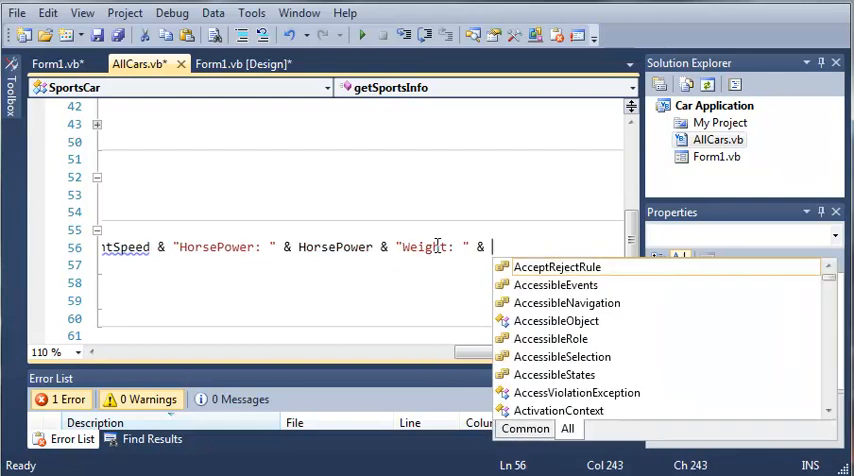
{"action": "type", "text": "Weight"}
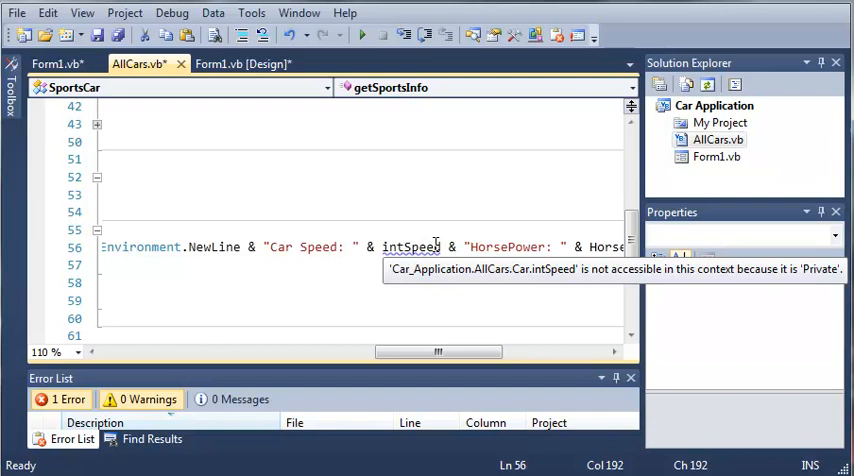
{"action": "double_click", "coordinate": [410, 247]}
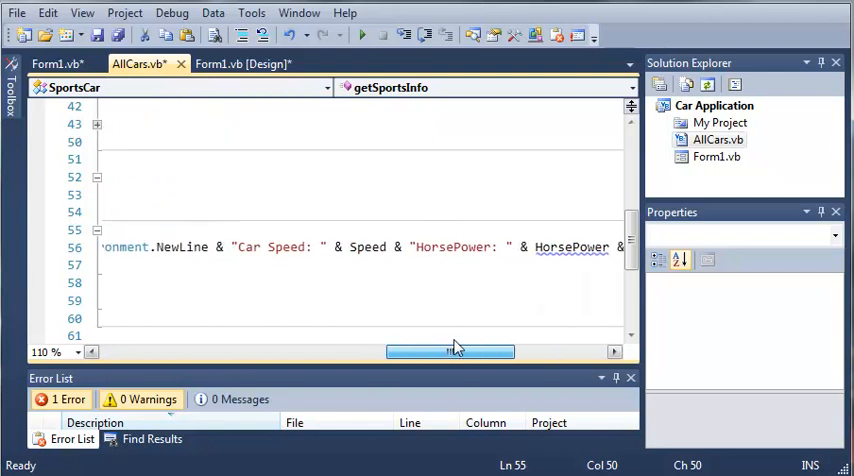
{"action": "left_click_drag", "start_coordinate": [450, 351], "coordinate": [535, 351]}
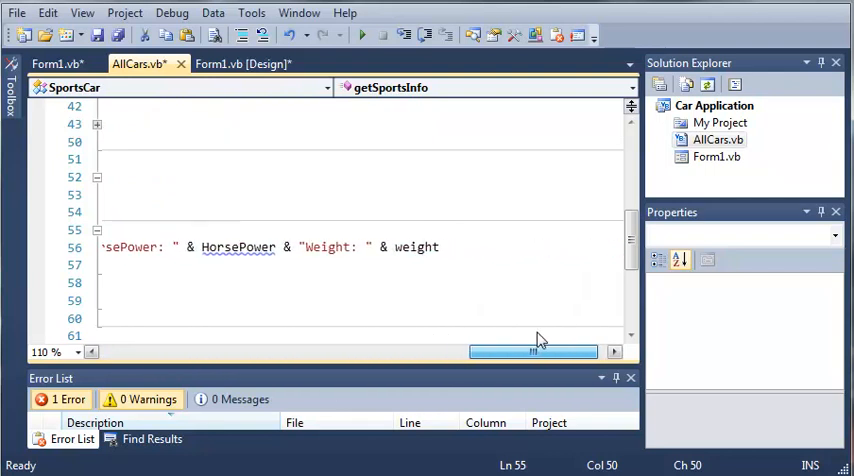
{"action": "left_click_drag", "start_coordinate": [535, 351], "coordinate": [363, 351]}
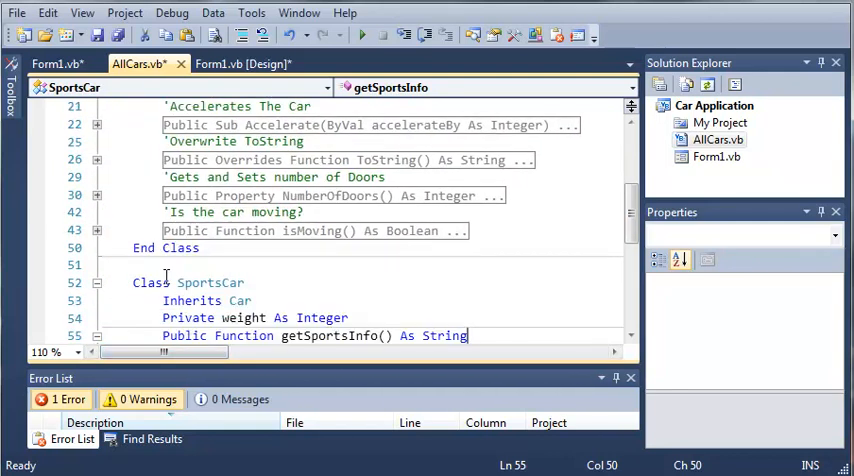
{"action": "scroll", "scroll_direction": "up", "scroll_amount": 3}
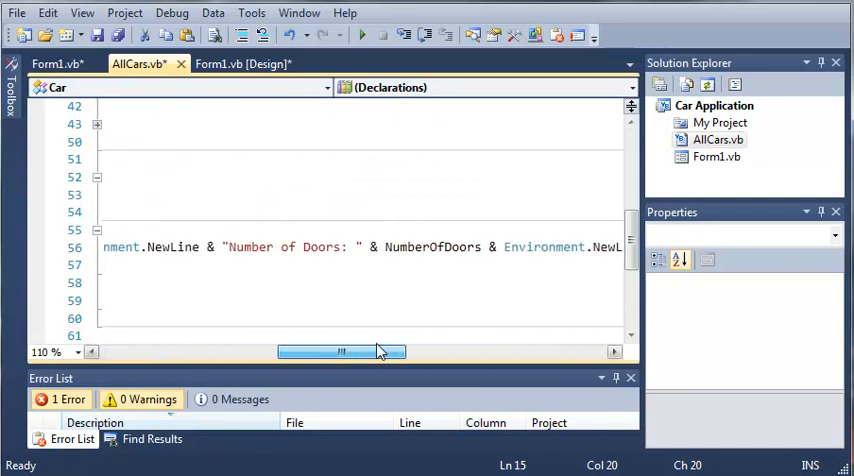
{"action": "left_click_drag", "start_coordinate": [340, 351], "coordinate": [165, 351]}
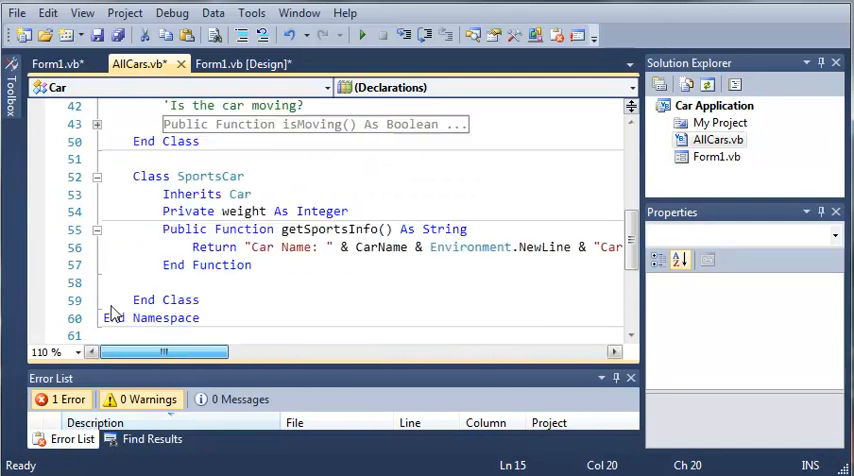
{"action": "scroll", "scroll_direction": "up", "scroll_amount": 3}
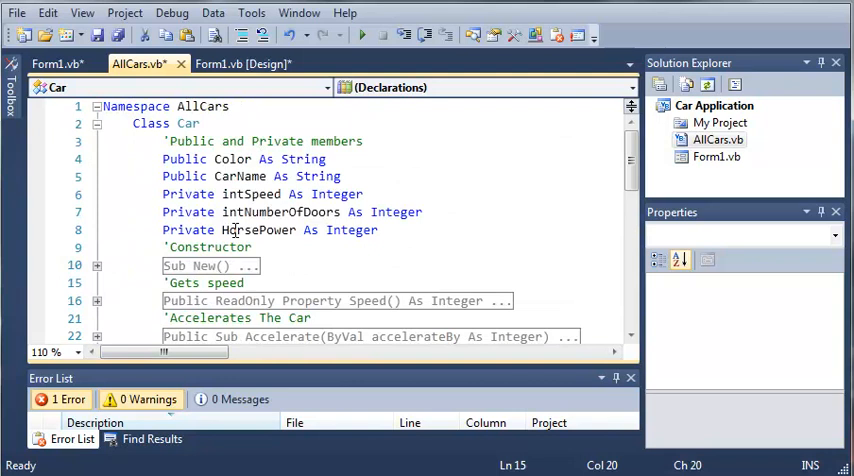
- Under a 'Gets And Sets HorsePower' comment, declare Public Property HorsePower() As Integer for the intHorsePower field
{"action": "scroll", "scroll_direction": "down", "scroll_amount": 3}
{"action": "type", "text": "'"}
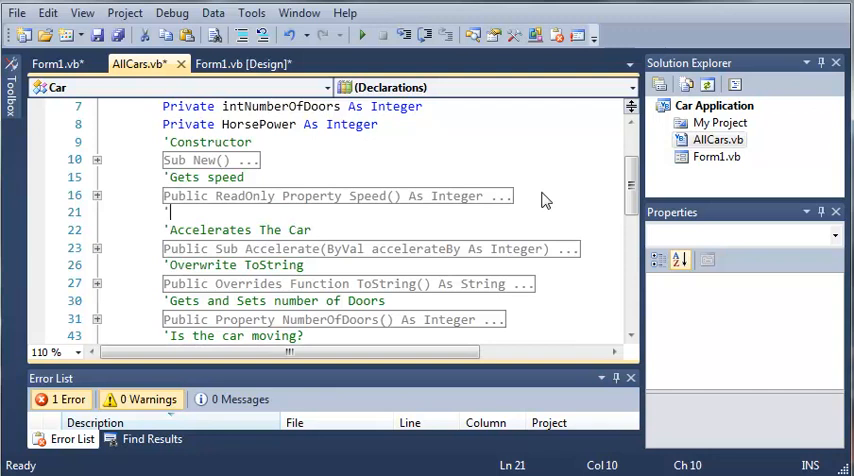
{"action": "type", "text": "Gets And Sets HorsePower"}
{"action": "left_click", "coordinate": [271, 124]}
{"action": "type", "text": "int"}
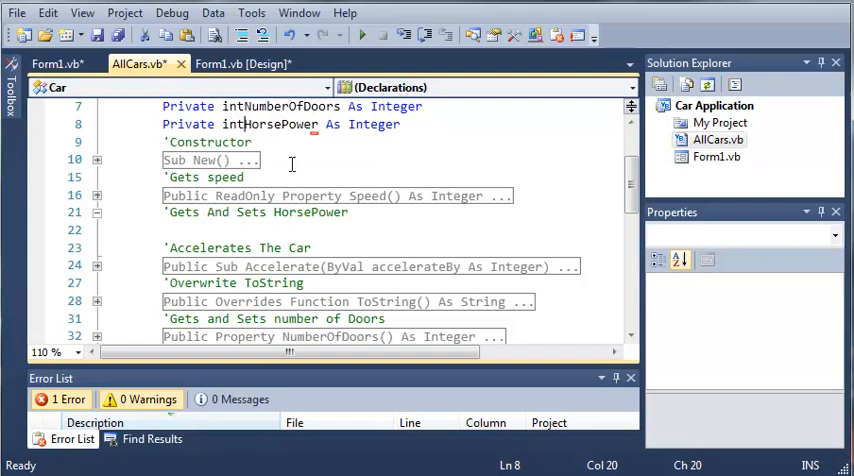
{"action": "type", "text": "Publi"}
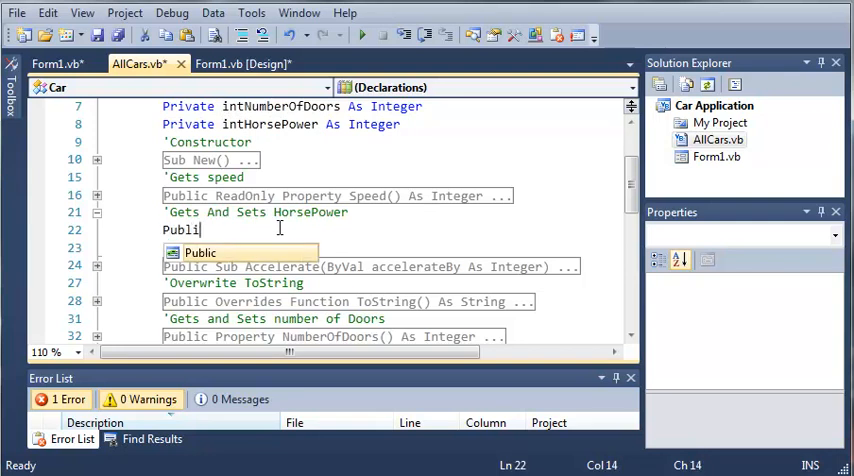
{"action": "type", "text": "Property"}
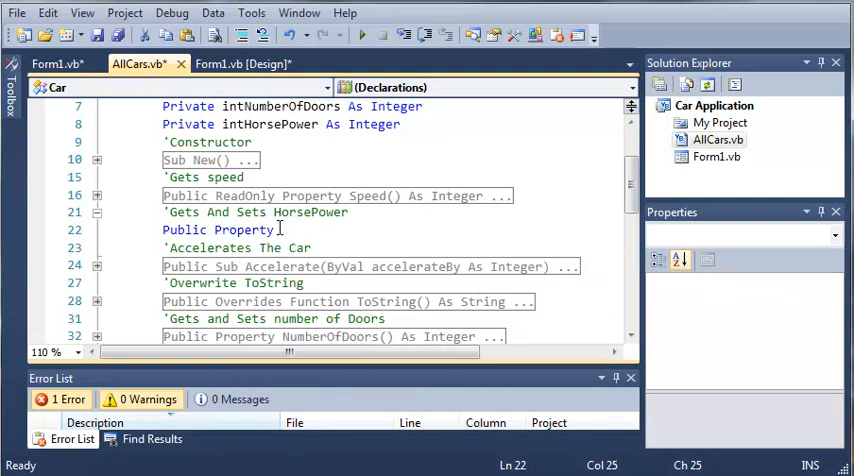
{"action": "type", "text": "Hor"}
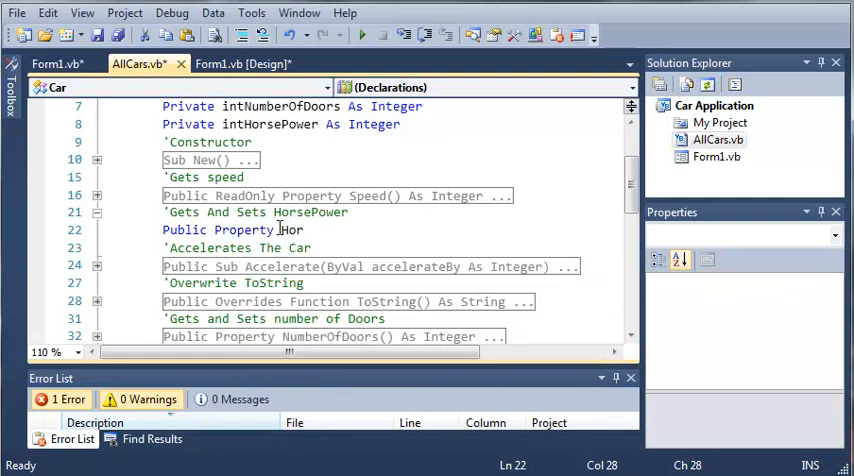
{"action": "type", "text": "HorsePower"}
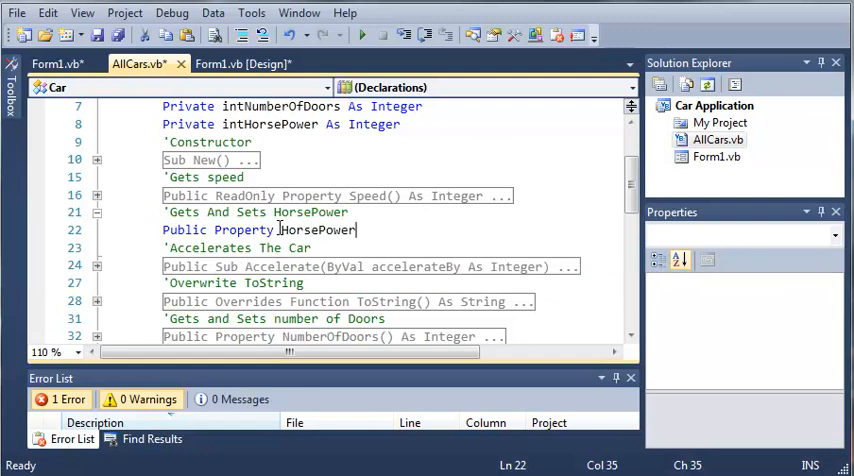
{"action": "type", "text": "() As Integer"}
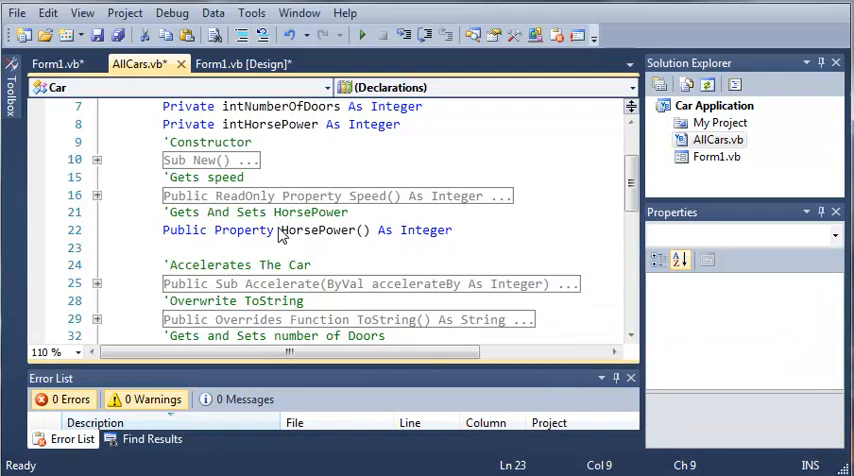
- Make Get return intHorsePower and Set assign intHorsePower = value
{"action": "left_click", "coordinate": [97, 230]}
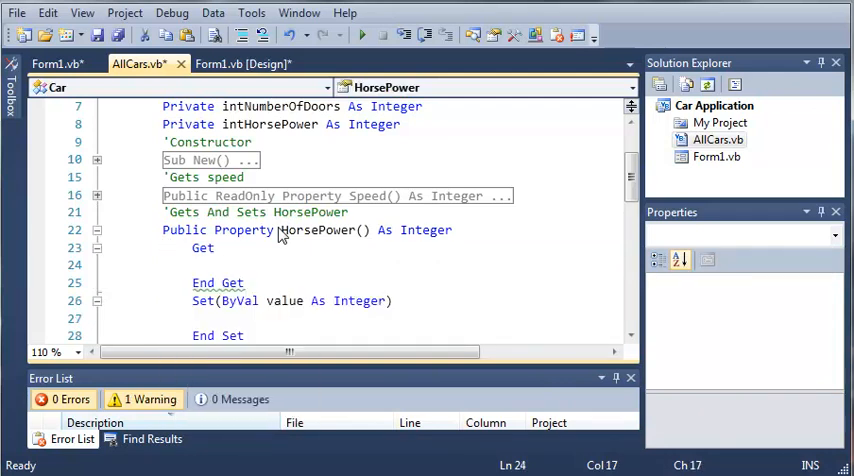
{"action": "type", "text": "Return"}
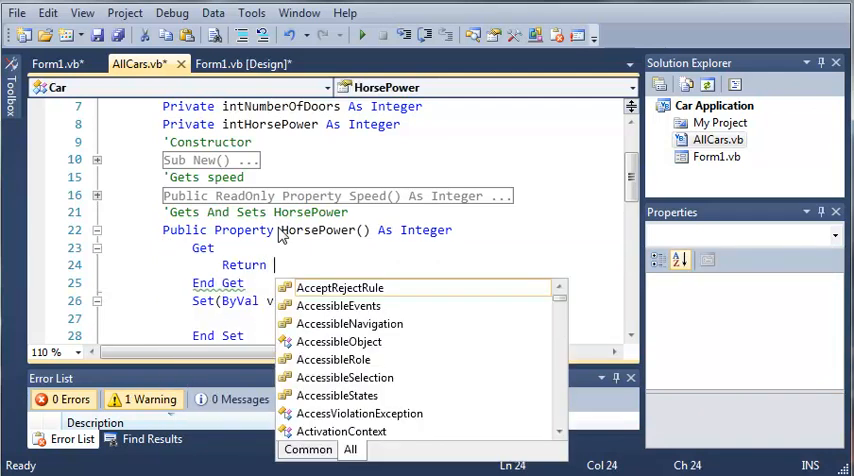
{"action": "type", "text": "intHorsePower"}
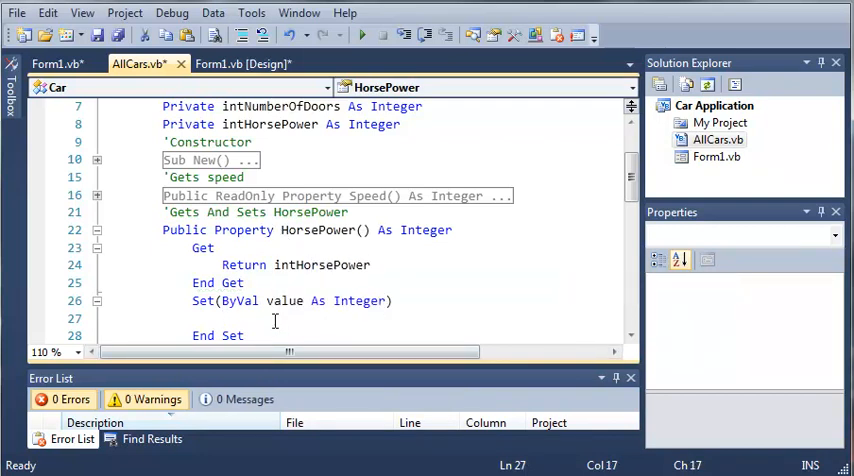
{"action": "type", "text": "inte"}
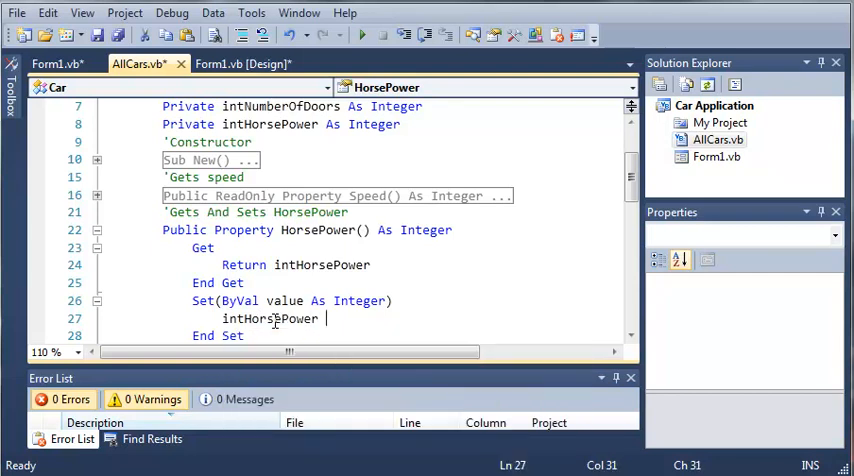
{"action": "type", "text": "= value"}
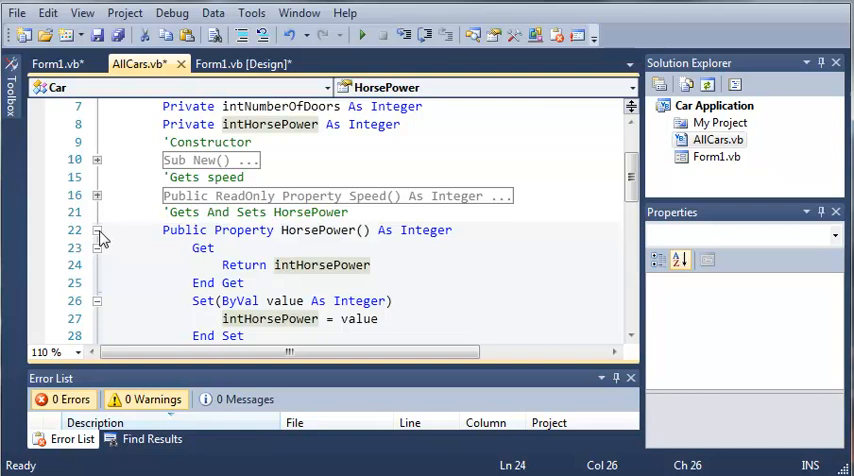
- Delete the blank line between End Function and End Class in SportsCar and review the file
{"action": "scroll", "scroll_direction": "down", "scroll_amount": 3}
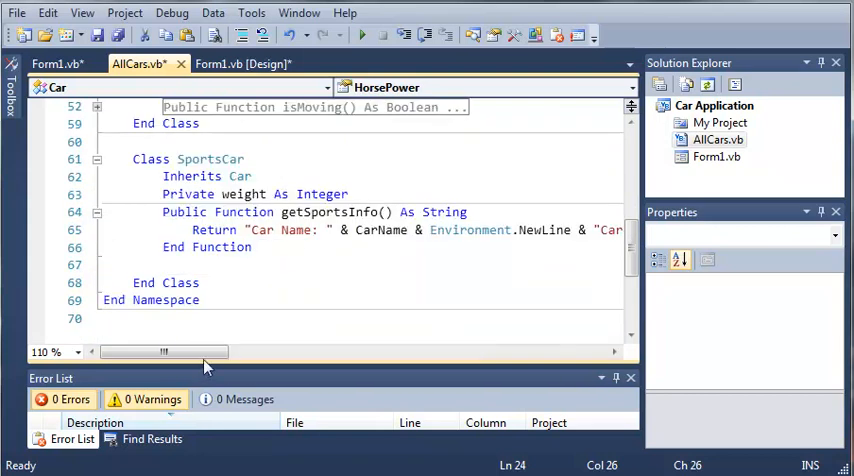
{"action": "left_click_drag", "start_coordinate": [163, 351], "coordinate": [413, 351]}
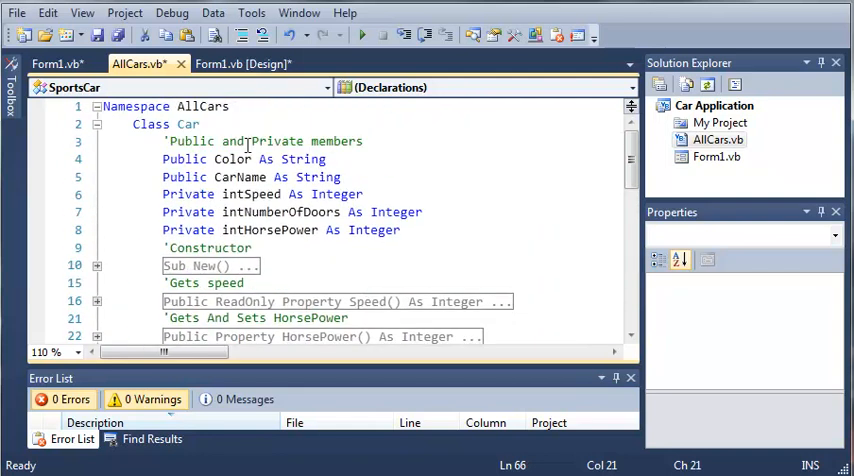
{"action": "scroll", "scroll_direction": "down", "scroll_amount": 3}
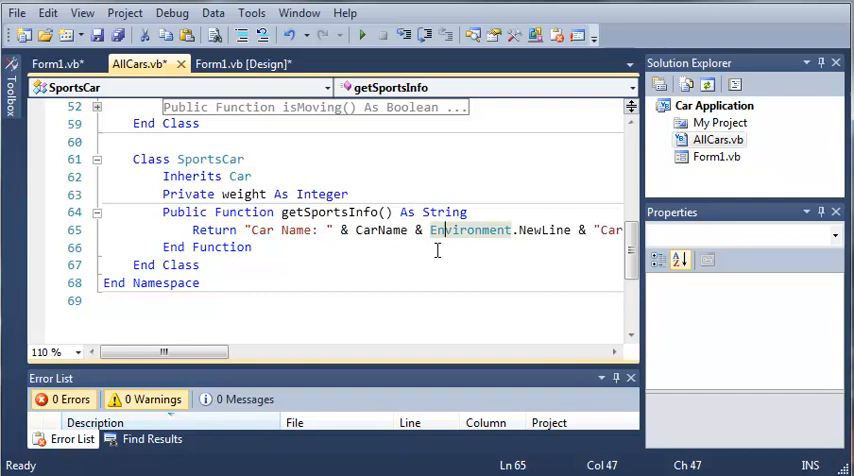
{"action": "scroll", "scroll_direction": "up", "scroll_amount": 3}
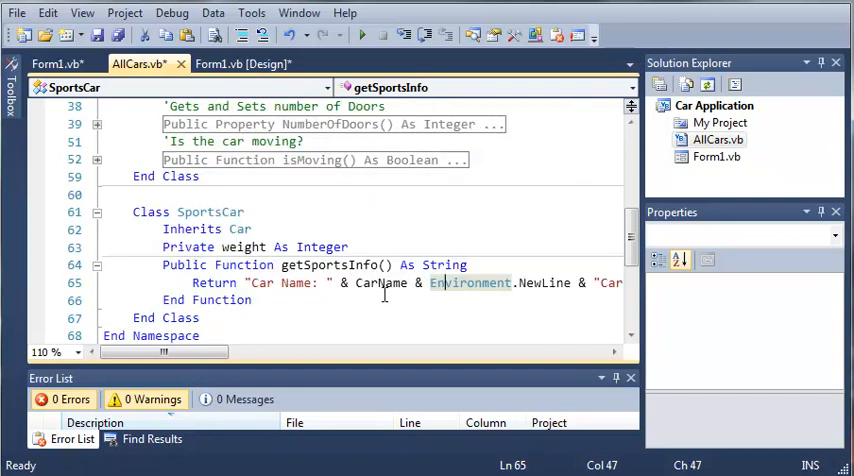
{"action": "scroll", "scroll_direction": "up", "scroll_amount": 3}
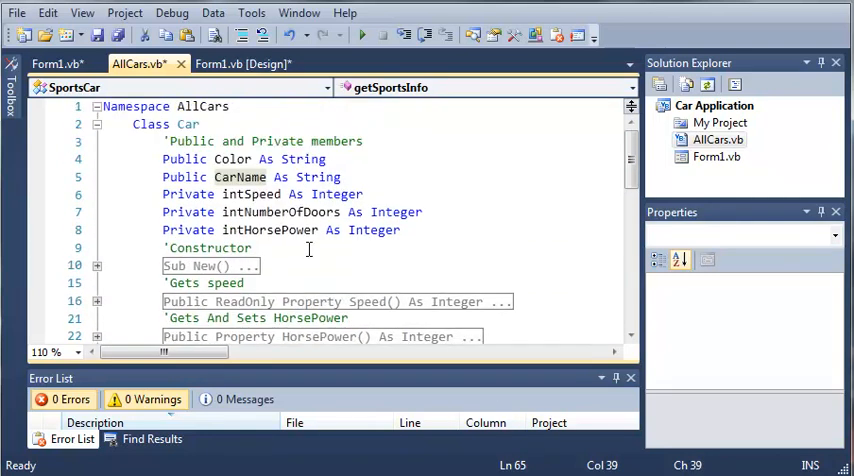
{"action": "scroll", "scroll_direction": "down", "scroll_amount": 3}
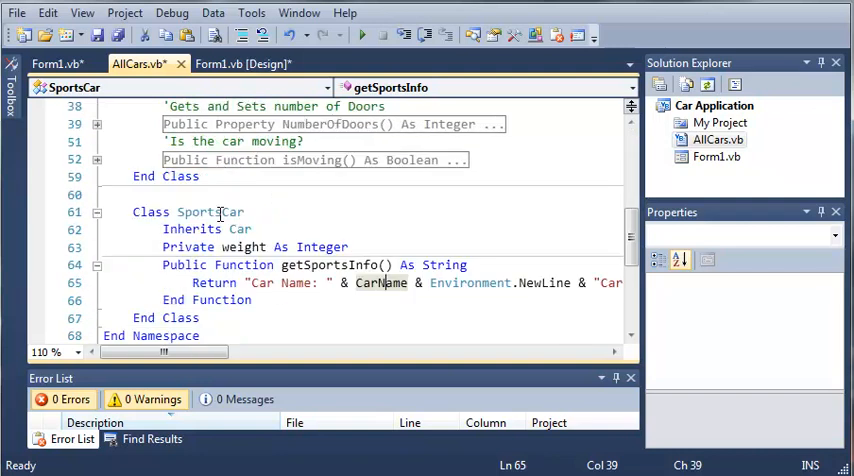
{"action": "left_click", "coordinate": [243, 63]}
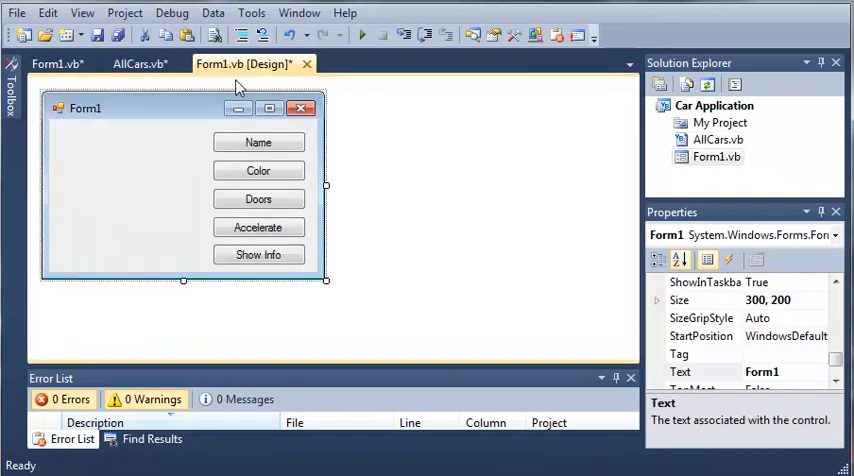
{"action": "left_click", "coordinate": [52, 63]}
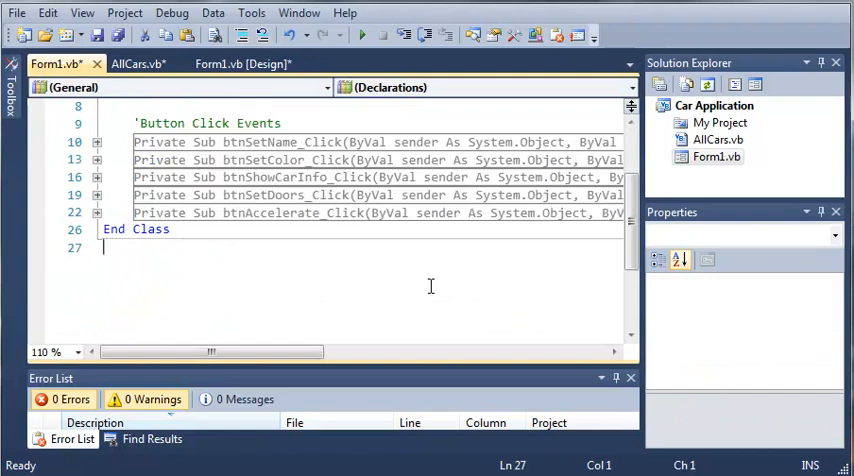
{"action": "scroll", "scroll_direction": "up", "scroll_amount": 3}
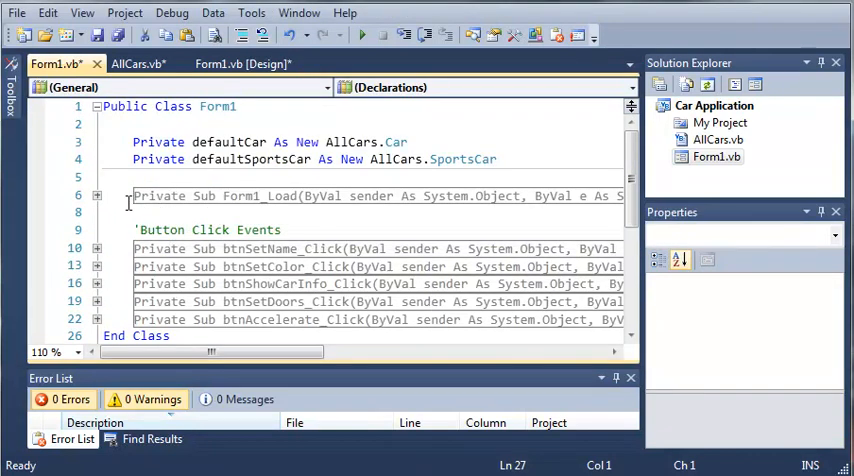
{"action": "left_click", "coordinate": [97, 195]}
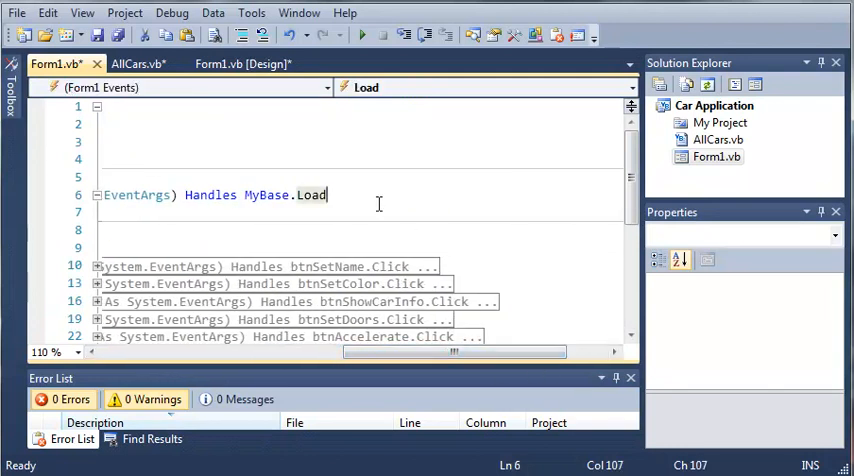
{"action": "left_click", "coordinate": [133, 63]}
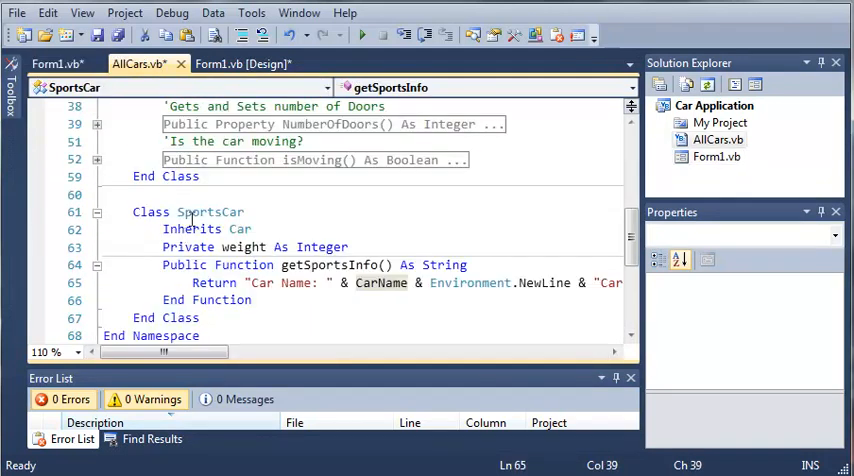
{"action": "scroll", "scroll_direction": "up", "scroll_amount": 3}
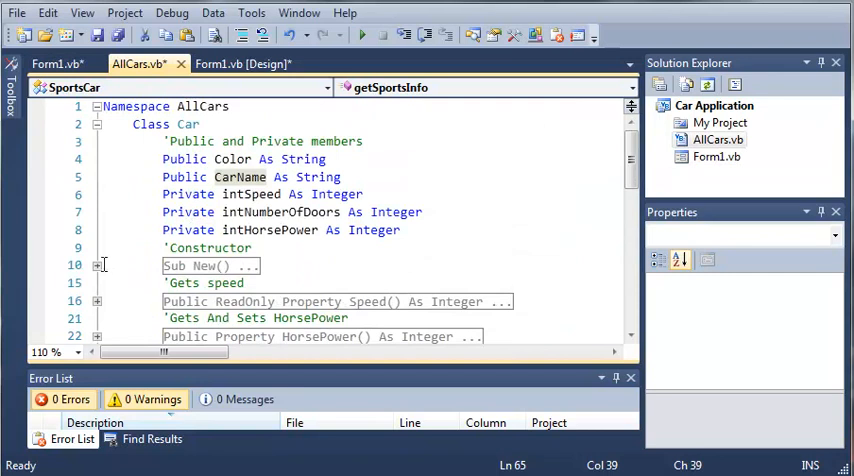
{"action": "left_click", "coordinate": [98, 265]}
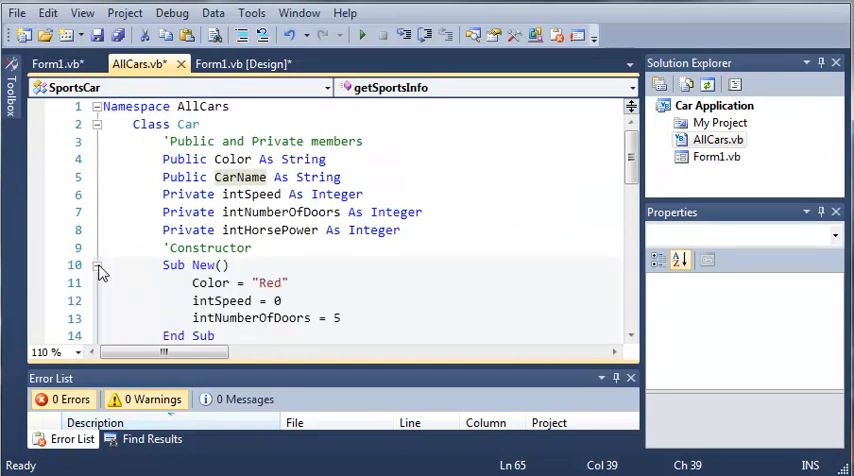
{"action": "scroll", "scroll_direction": "down", "scroll_amount": 3}
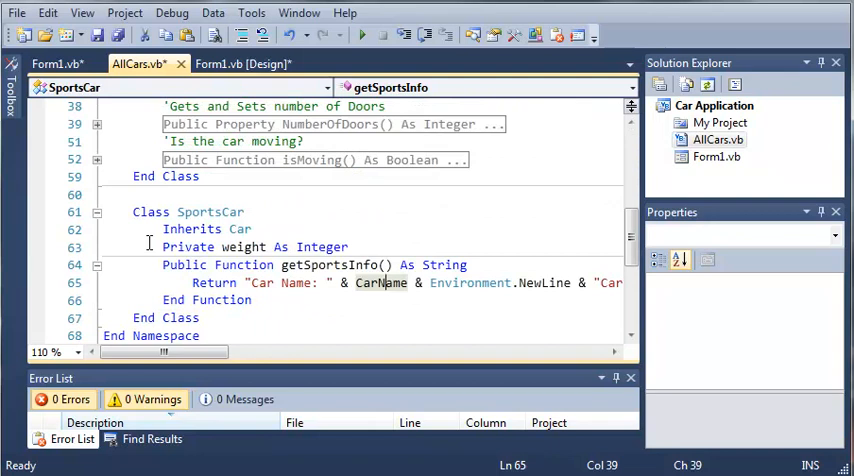
{"action": "mouse_move", "coordinate": [385, 247]}
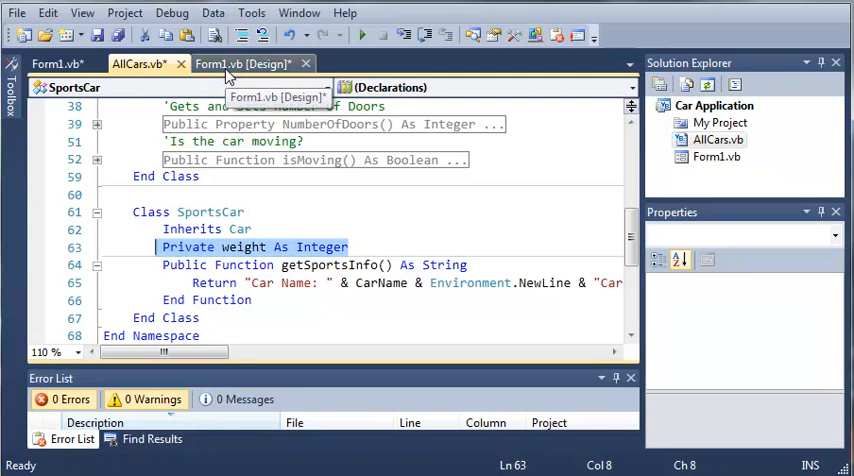
- Declare SportsCar's weight field Public in AllCars.vb and return to the Form1 designer
{"action": "left_click", "coordinate": [244, 63]}
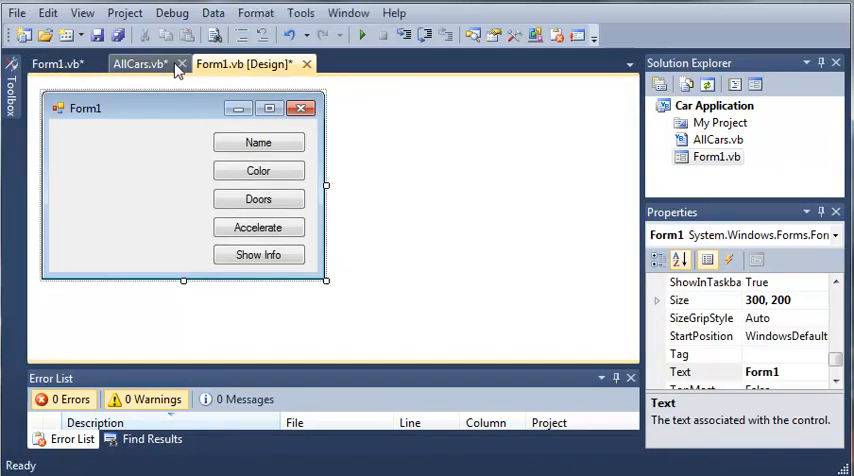
{"action": "left_click", "coordinate": [57, 64]}
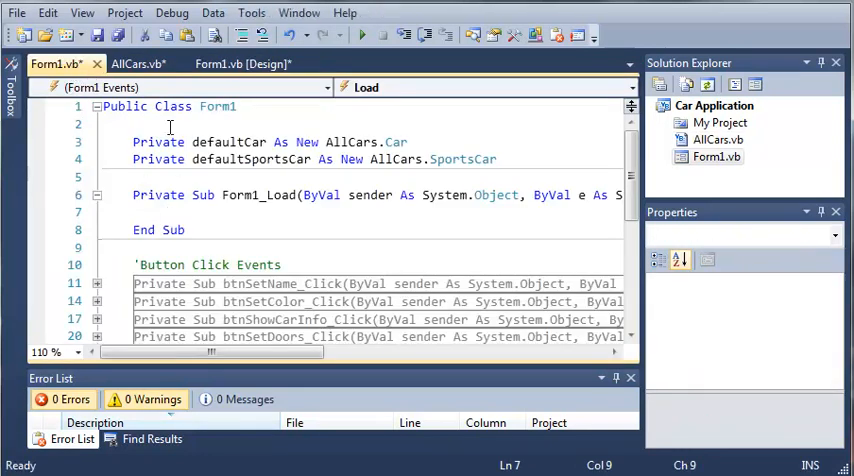
{"action": "left_click", "coordinate": [135, 63]}
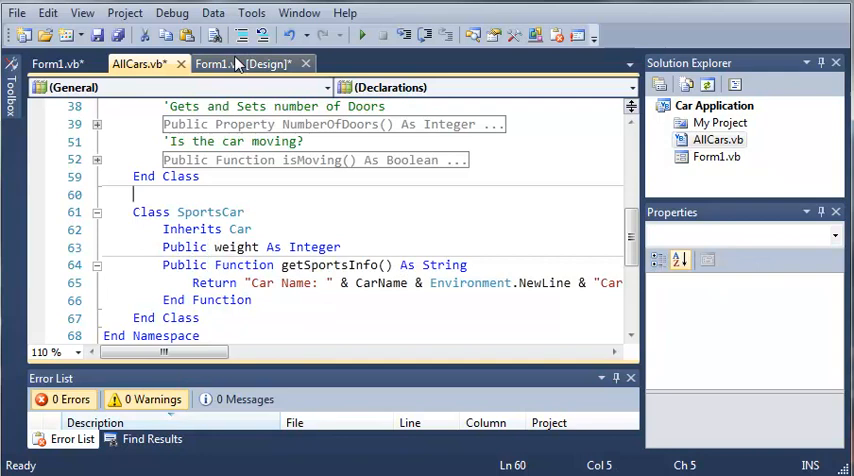
{"action": "left_click", "coordinate": [245, 63]}
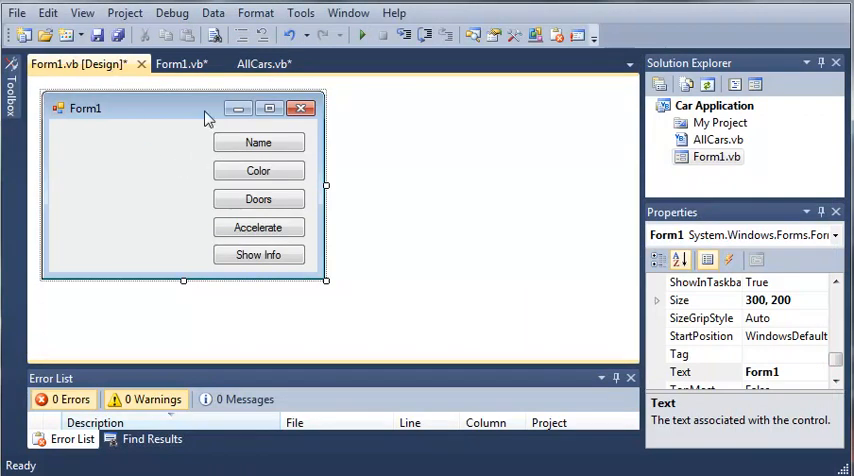
- In Form1_Load set defaultSportsCar.weight = 1000 and HorsePower = 500, then collapse the sub
{"action": "left_click", "coordinate": [181, 63]}
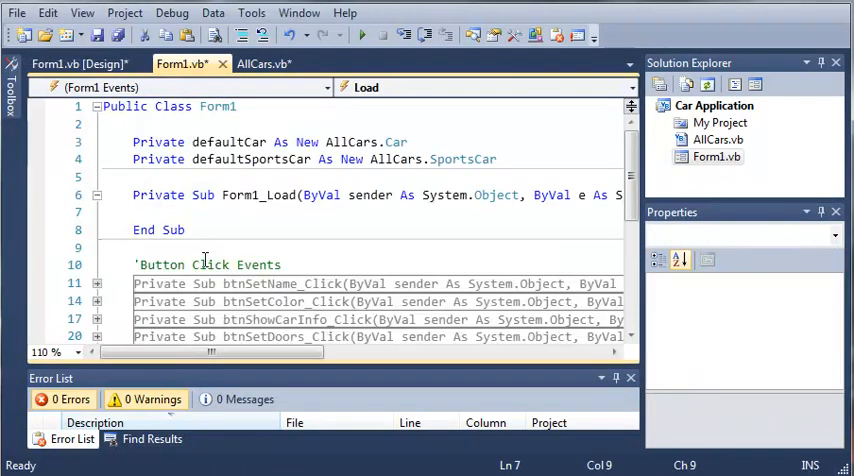
{"action": "type", "text": "defaul"}
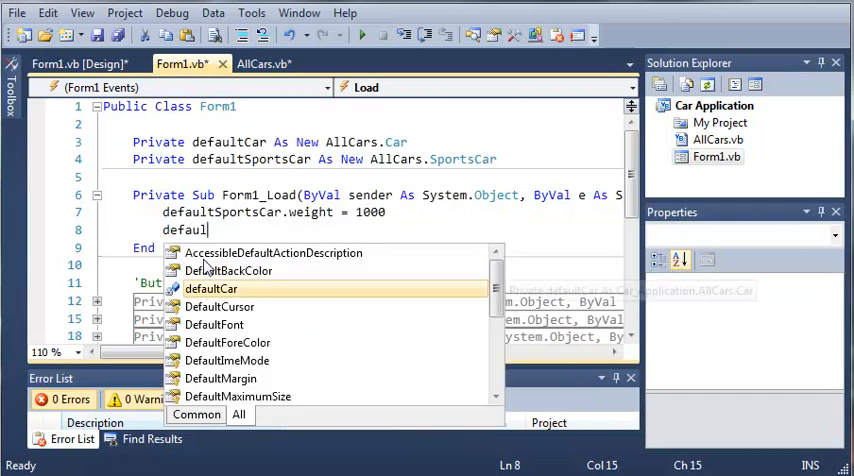
{"action": "type", "text": "SportsCar.HorsePower ="}
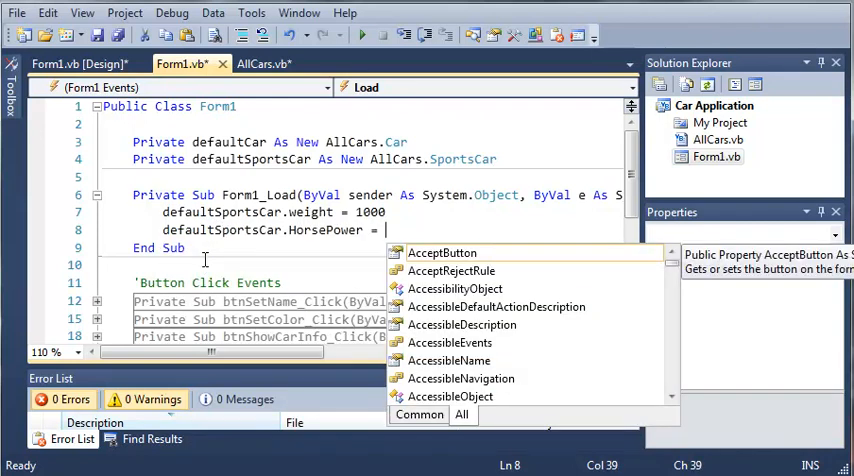
{"action": "type", "text": "500"}
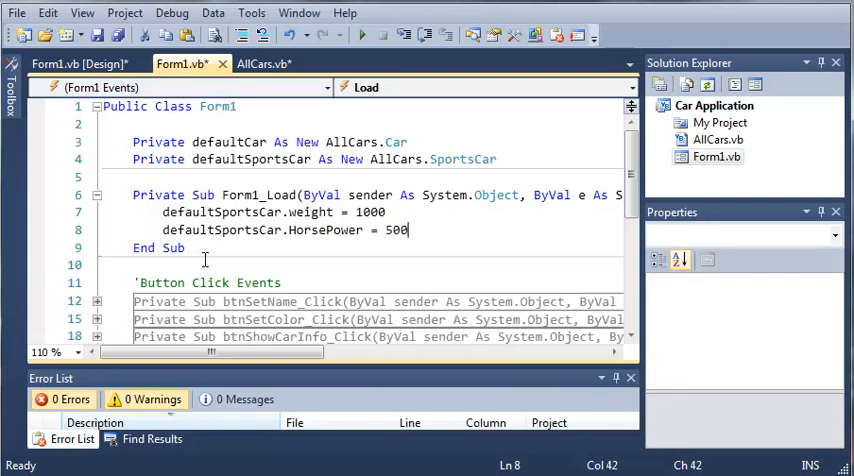
{"action": "left_click", "coordinate": [97, 195]}
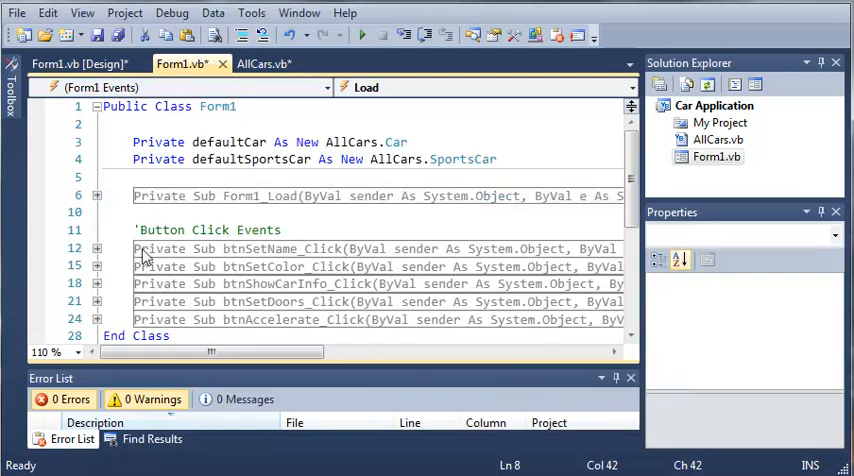
- Make btnShowCarInfo_Click's MessageBox.Show call defaultSportsCar.getSportsInfo
{"action": "scroll", "scroll_direction": "down", "scroll_amount": 3}
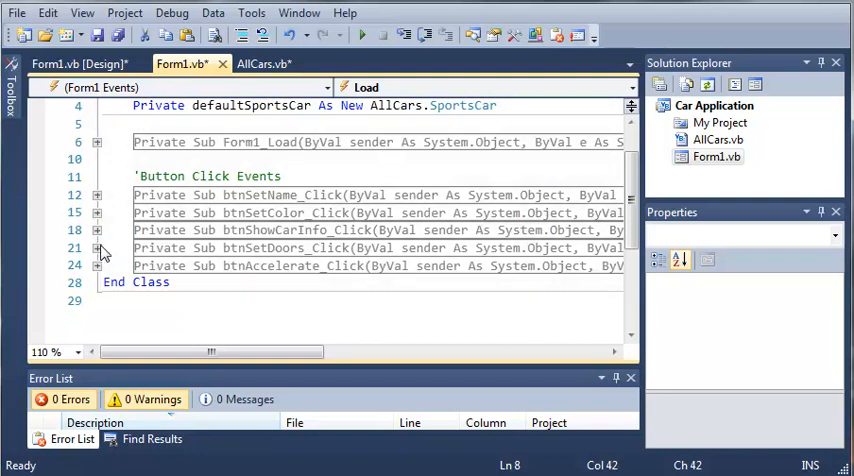
{"action": "left_click", "coordinate": [97, 230]}
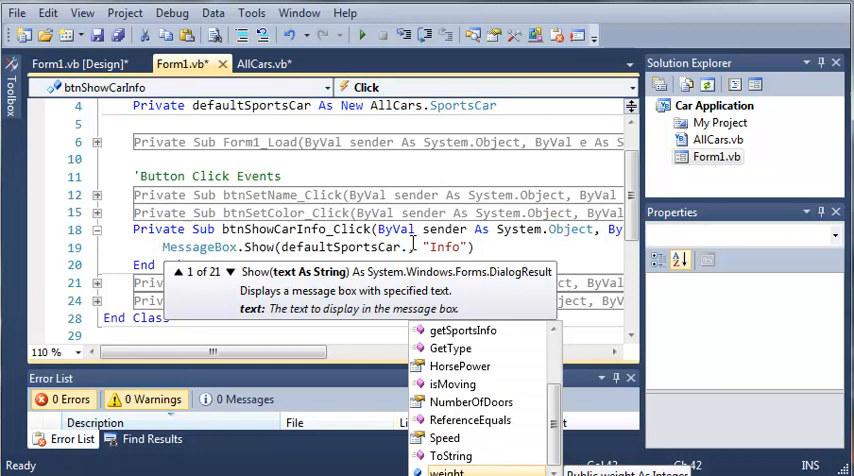
{"action": "mouse_move", "coordinate": [250, 205]}
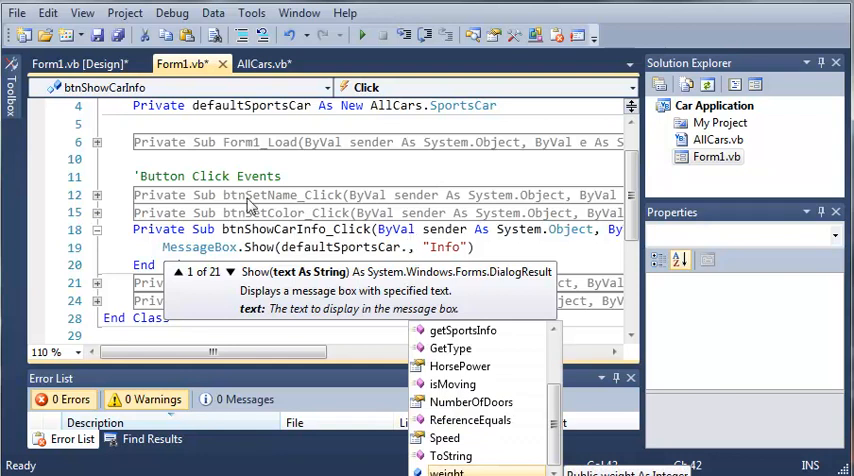
{"action": "left_click", "coordinate": [264, 64]}
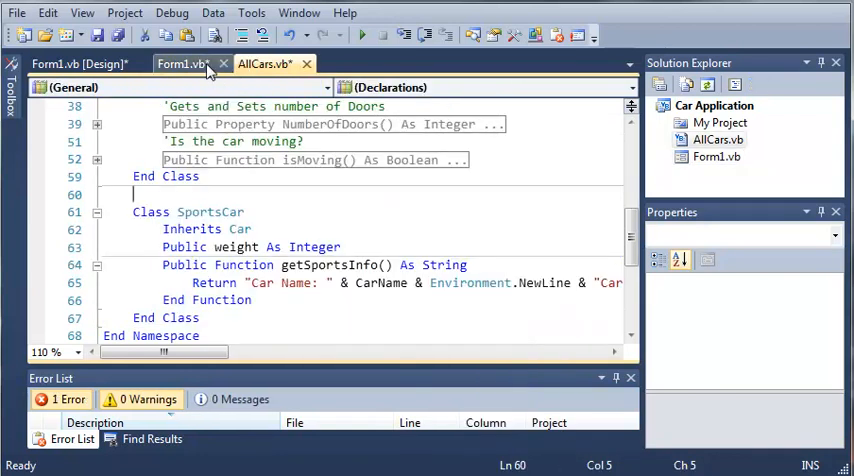
{"action": "left_click", "coordinate": [183, 64]}
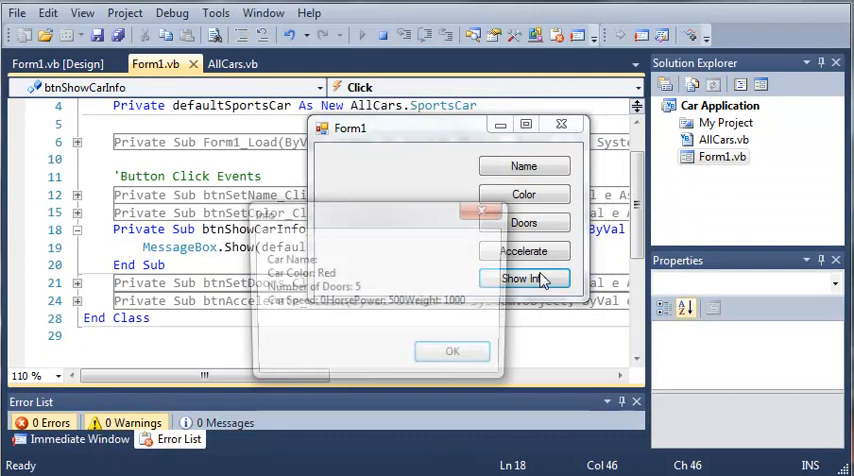
- Show Info on the running form: Red, 5 doors, HorsePower 500, Weight 1000; dismiss it
{"action": "left_click", "coordinate": [523, 278]}
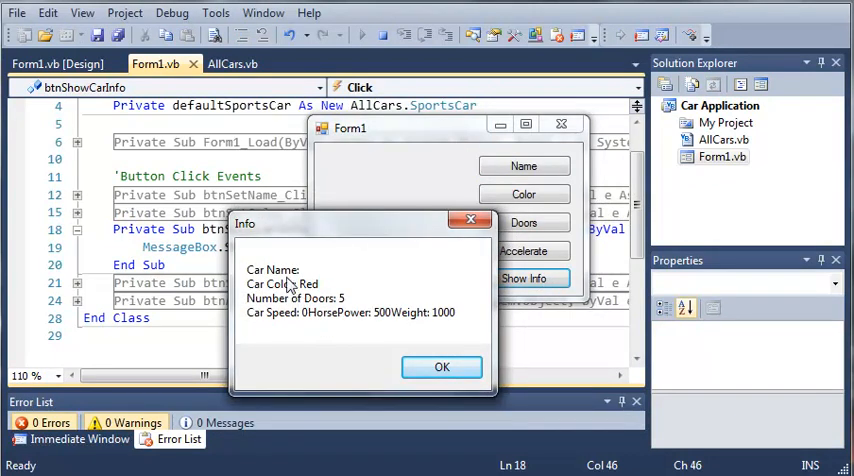
{"action": "mouse_move", "coordinate": [318, 277]}
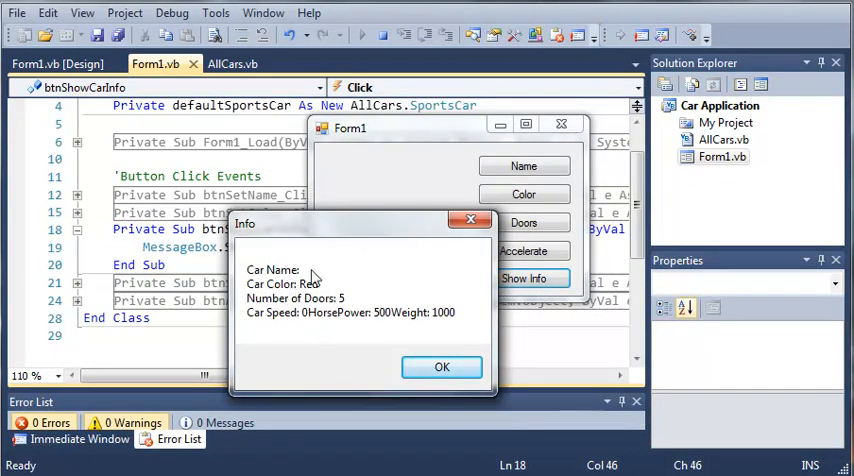
{"action": "mouse_move", "coordinate": [305, 288]}
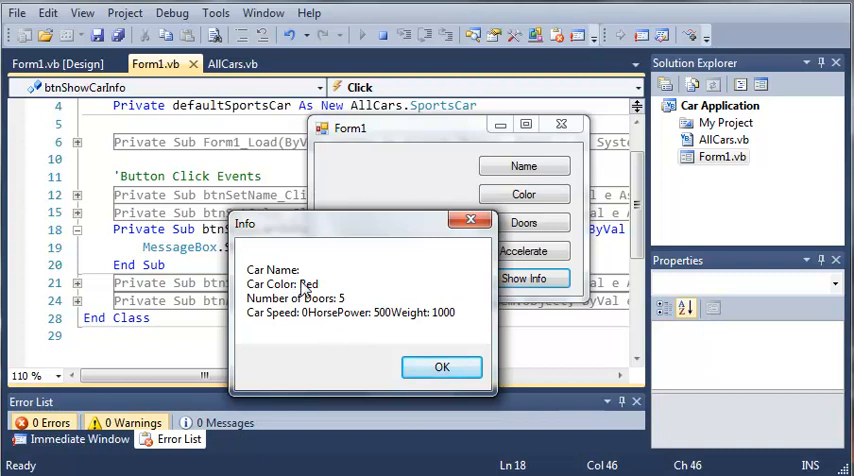
{"action": "mouse_move", "coordinate": [300, 318]}
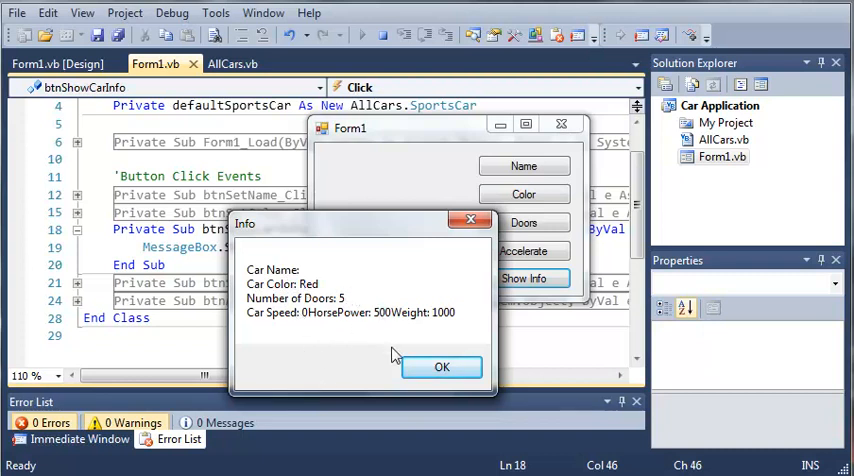
{"action": "mouse_move", "coordinate": [310, 315]}
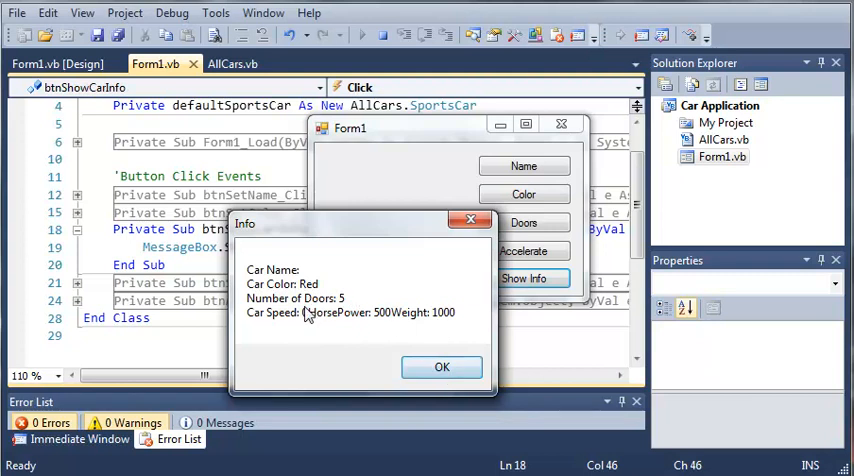
{"action": "mouse_move", "coordinate": [370, 362]}
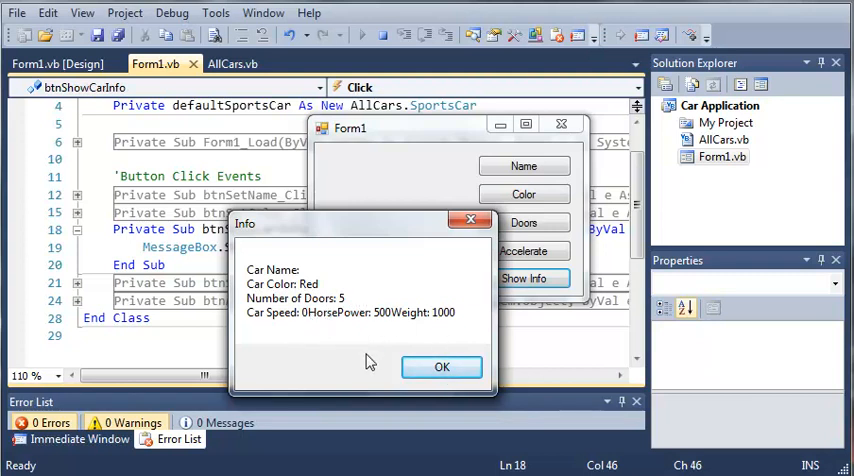
{"action": "mouse_move", "coordinate": [378, 361]}
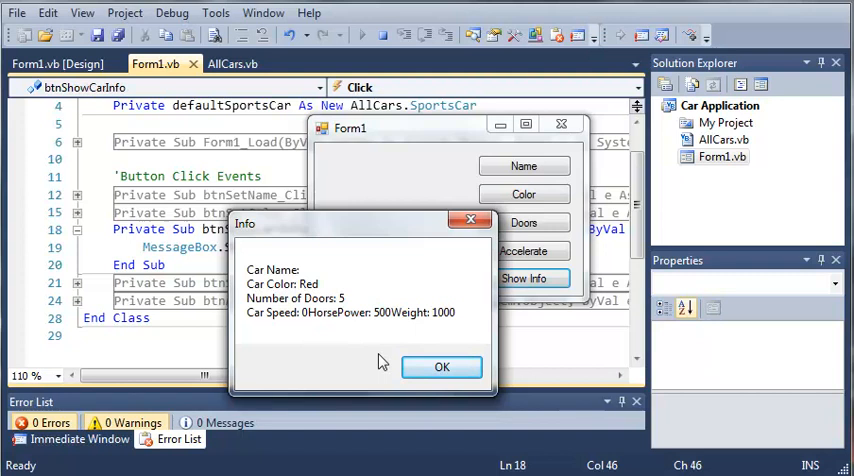
{"action": "left_click", "coordinate": [441, 367]}
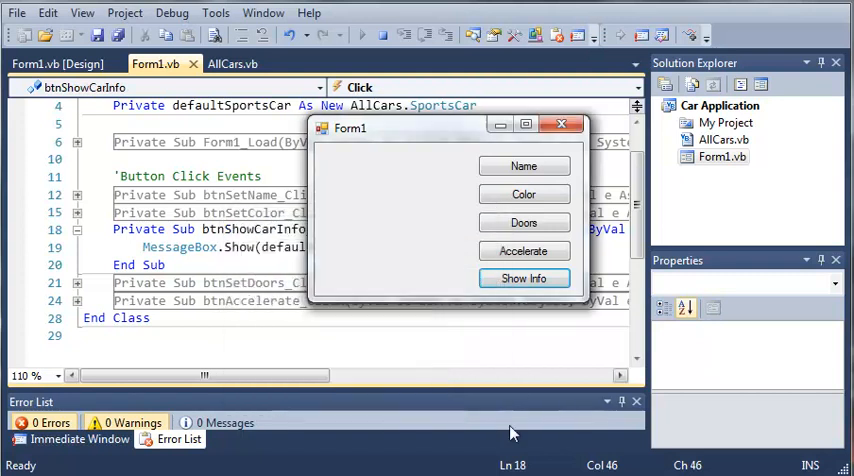